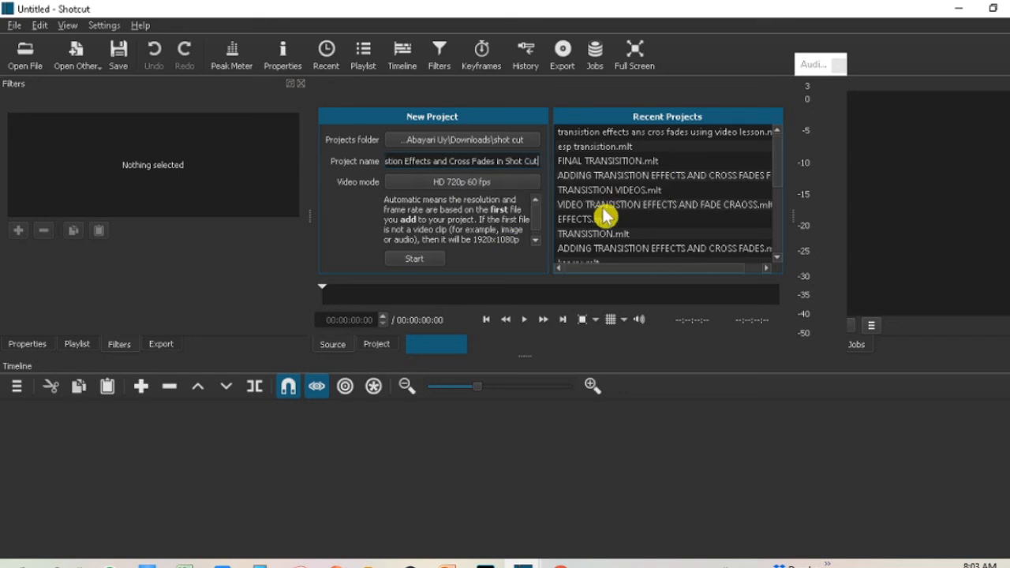
Open the recent project 'Transition, Video Effects and Cross Fades' from the Recent Projects list
{"action": "left_click", "coordinate": [24, 51]}
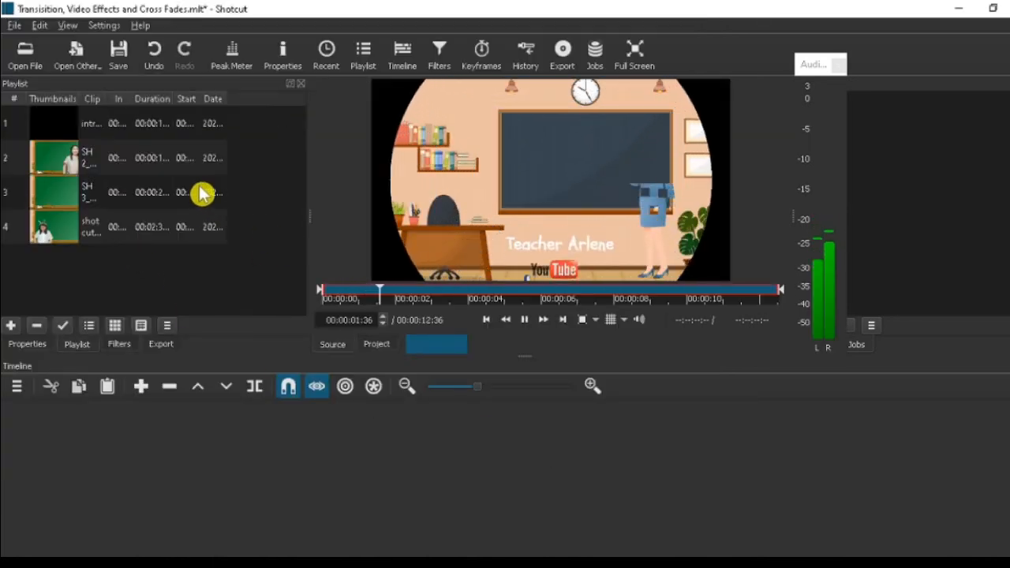
Select all four classroom clips in the Playlist and append them to track V1
{"action": "left_click", "coordinate": [71, 122]}
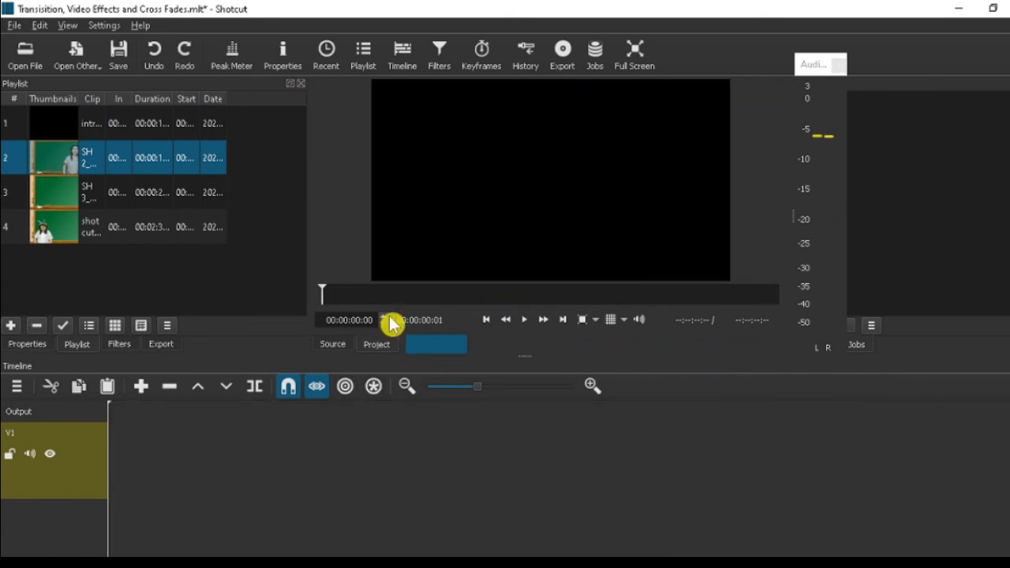
{"action": "mouse_move", "coordinate": [49, 123]}
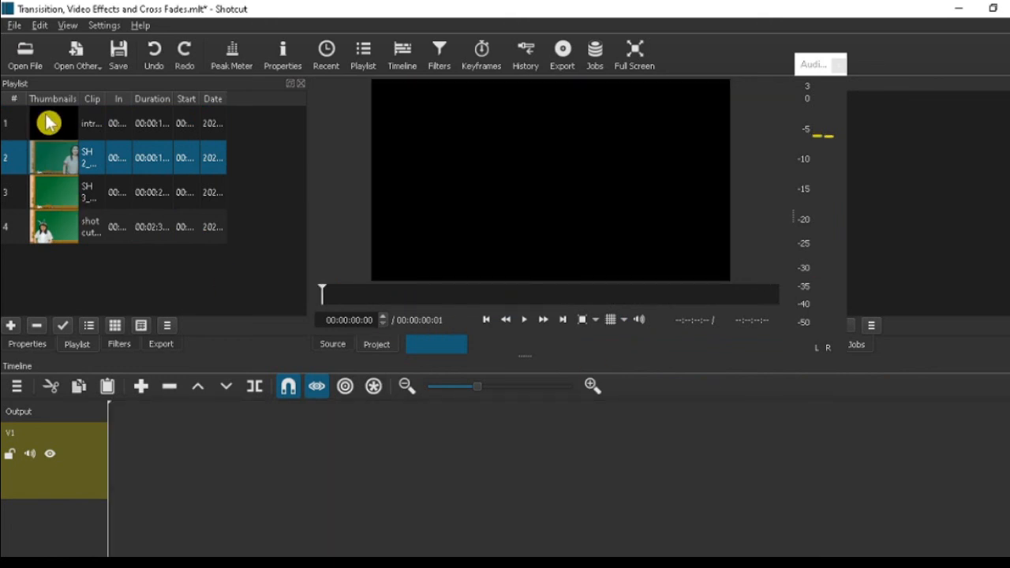
{"action": "left_click", "coordinate": [53, 123]}
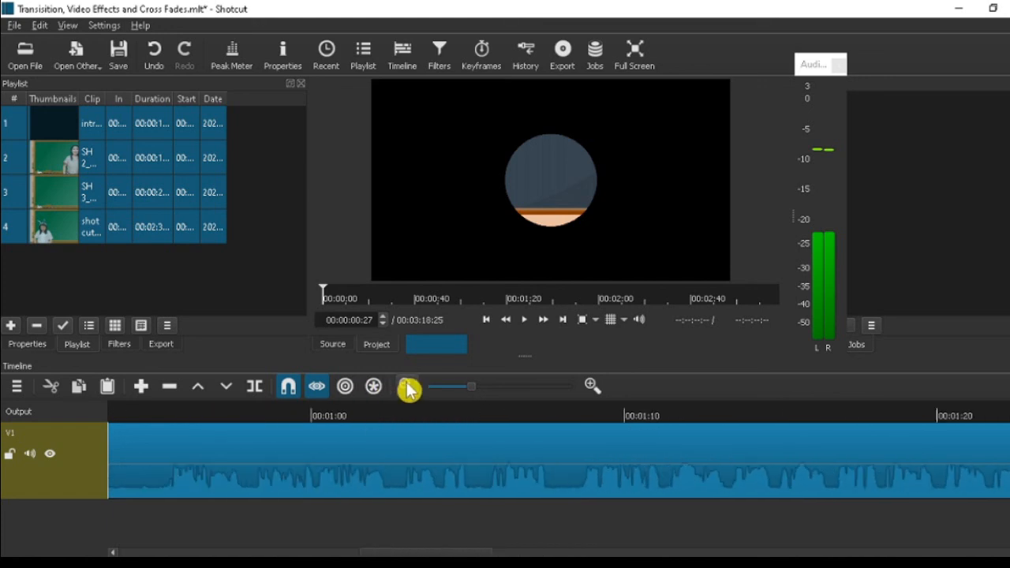
{"action": "left_click", "coordinate": [406, 386]}
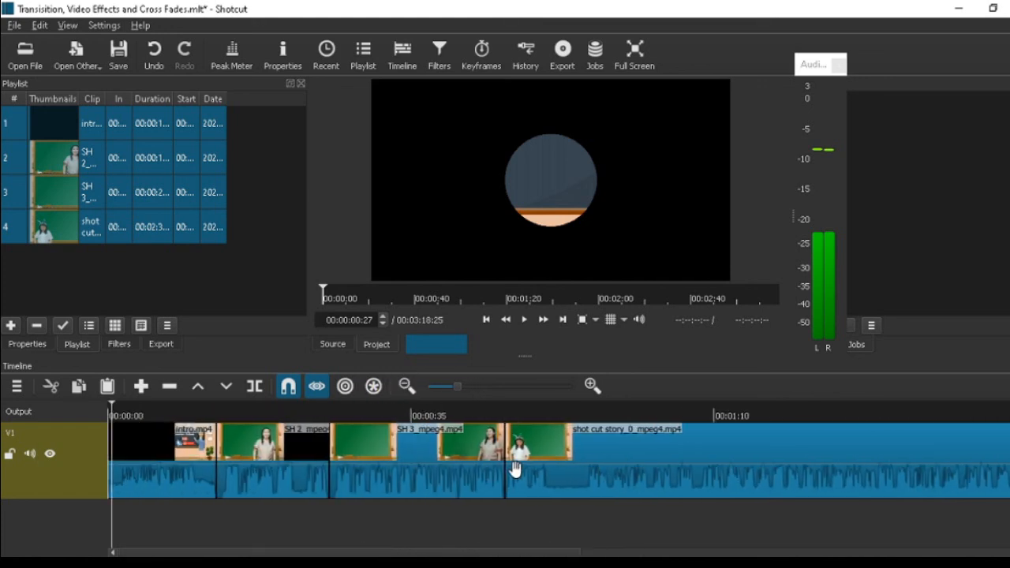
{"action": "mouse_move", "coordinate": [625, 461]}
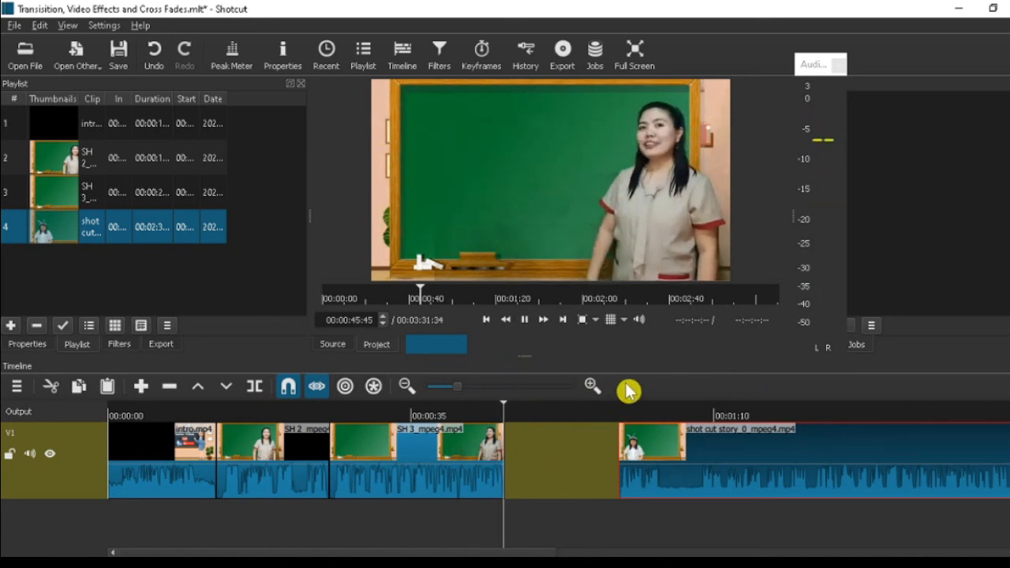
{"action": "left_click", "coordinate": [525, 318]}
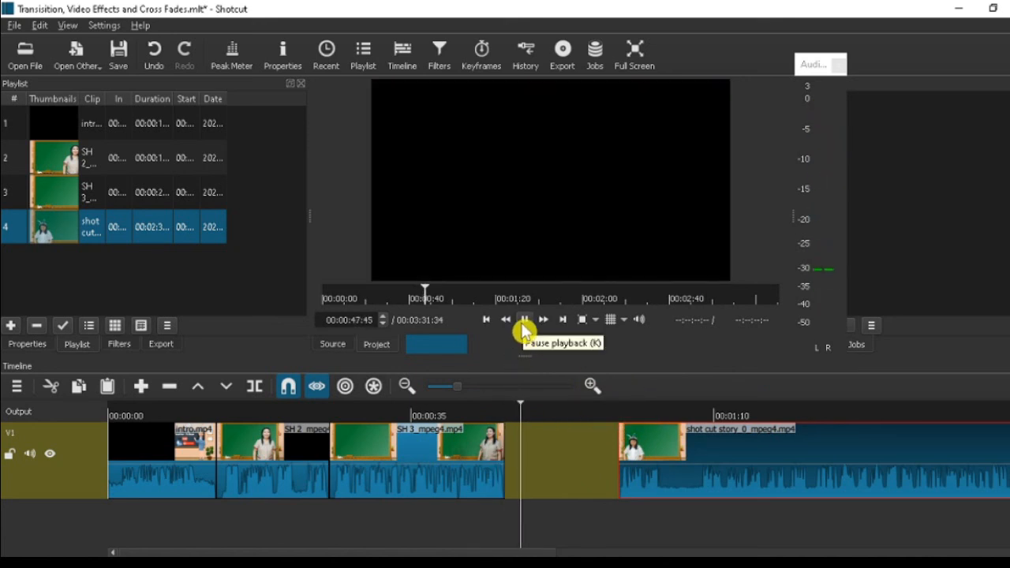
{"action": "left_click", "coordinate": [524, 319]}
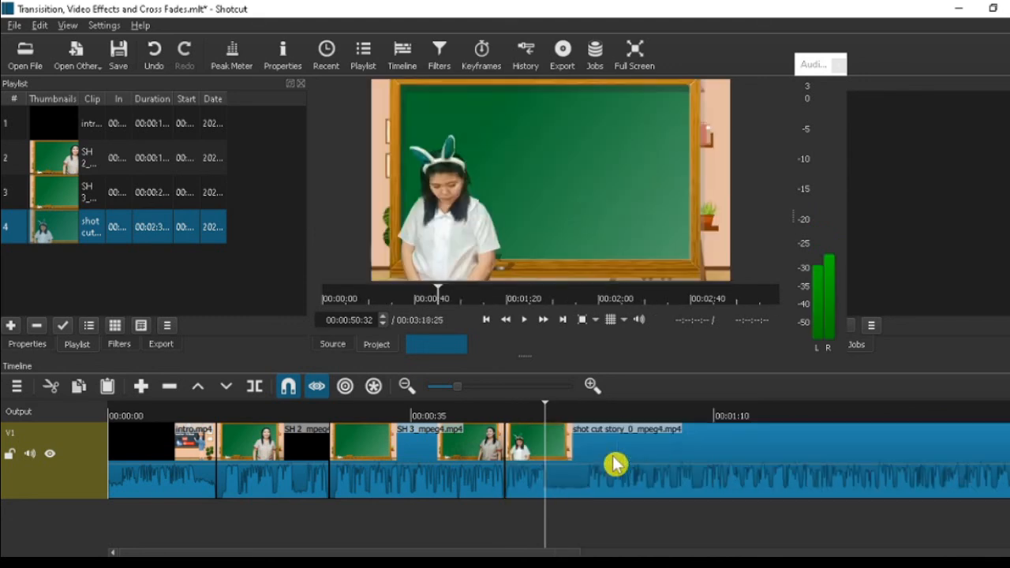
{"action": "mouse_move", "coordinate": [503, 552]}
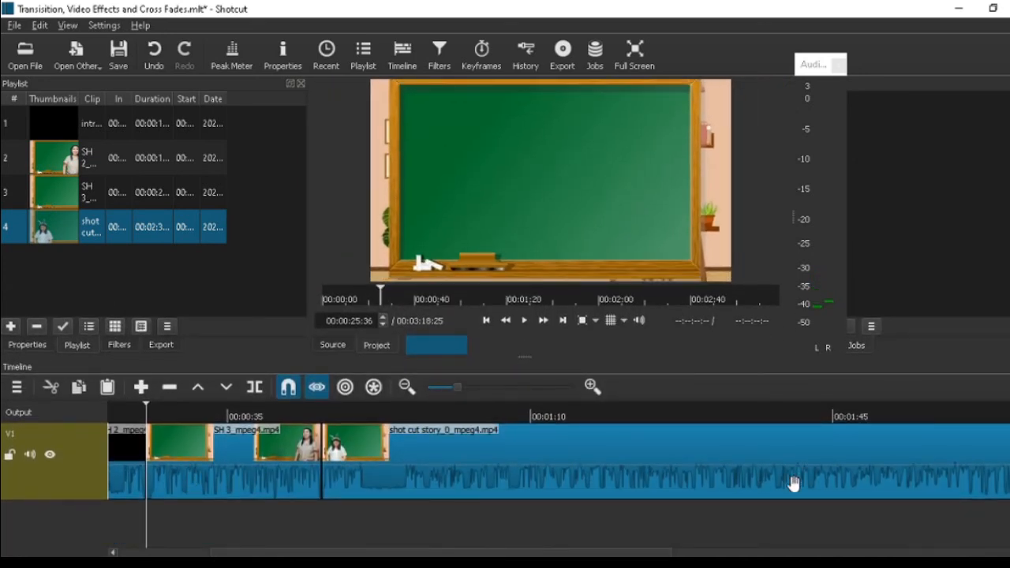
{"action": "mouse_move", "coordinate": [522, 359]}
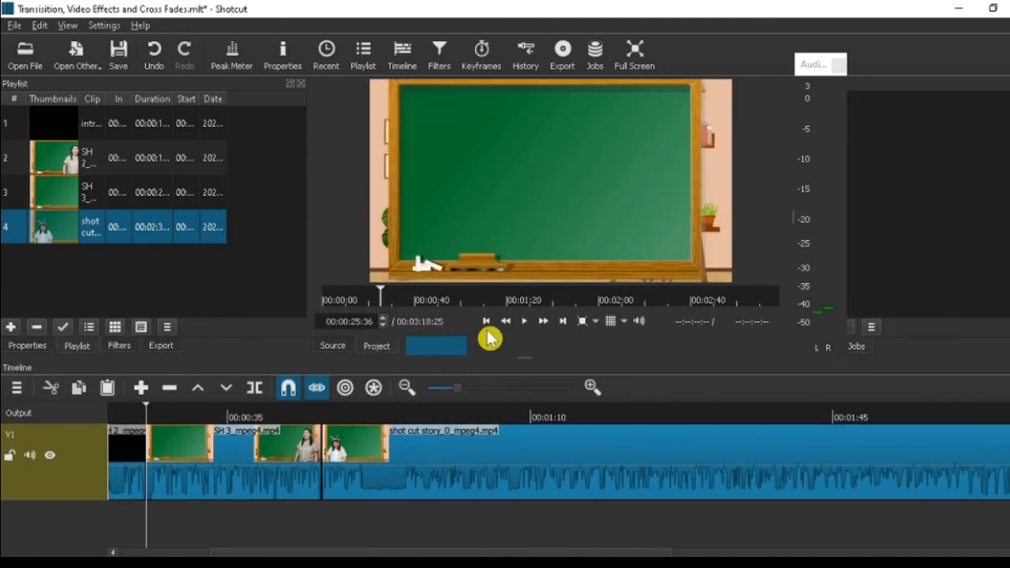
{"action": "left_click", "coordinate": [524, 320]}
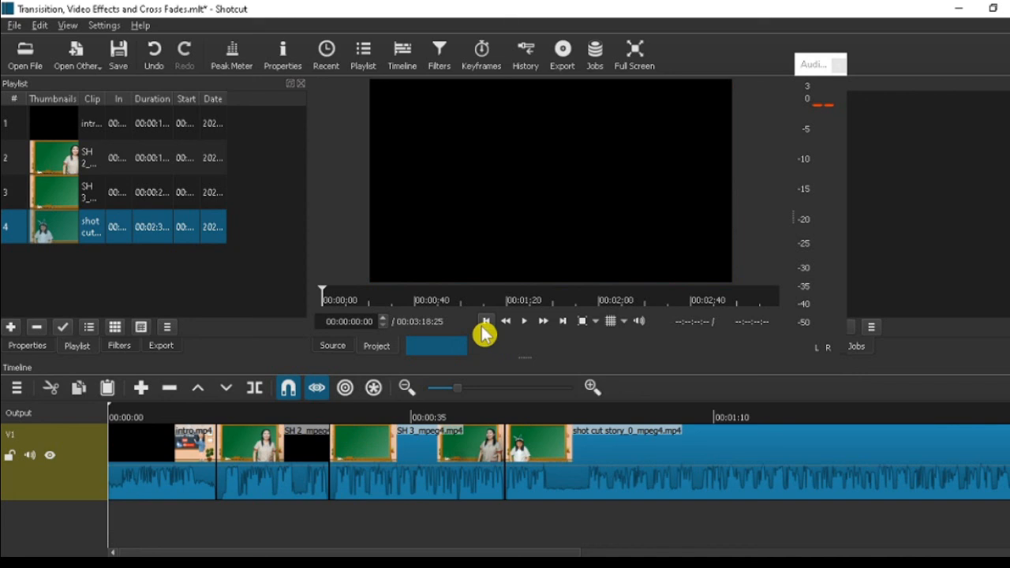
{"action": "mouse_move", "coordinate": [525, 331]}
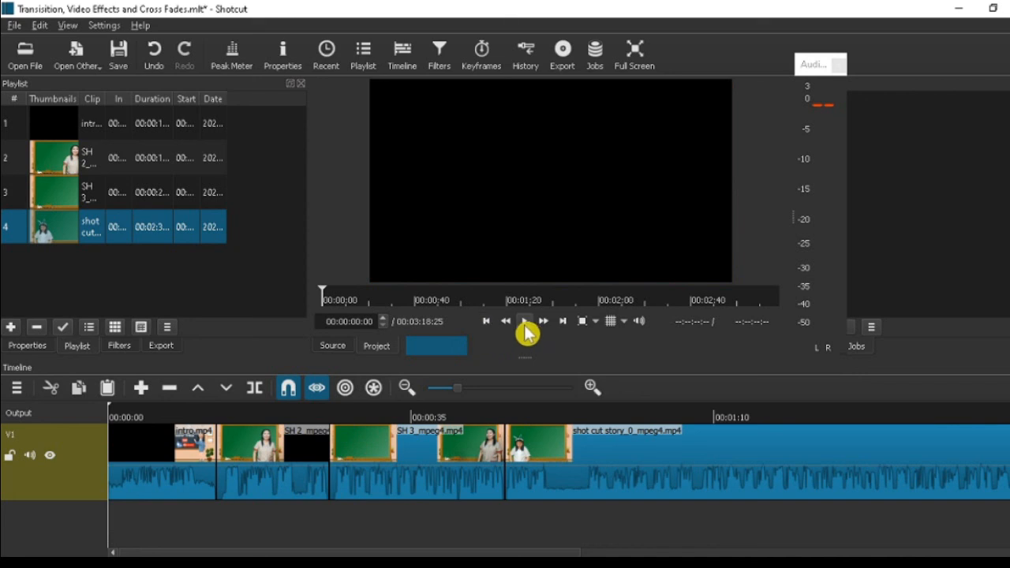
{"action": "left_click", "coordinate": [526, 321]}
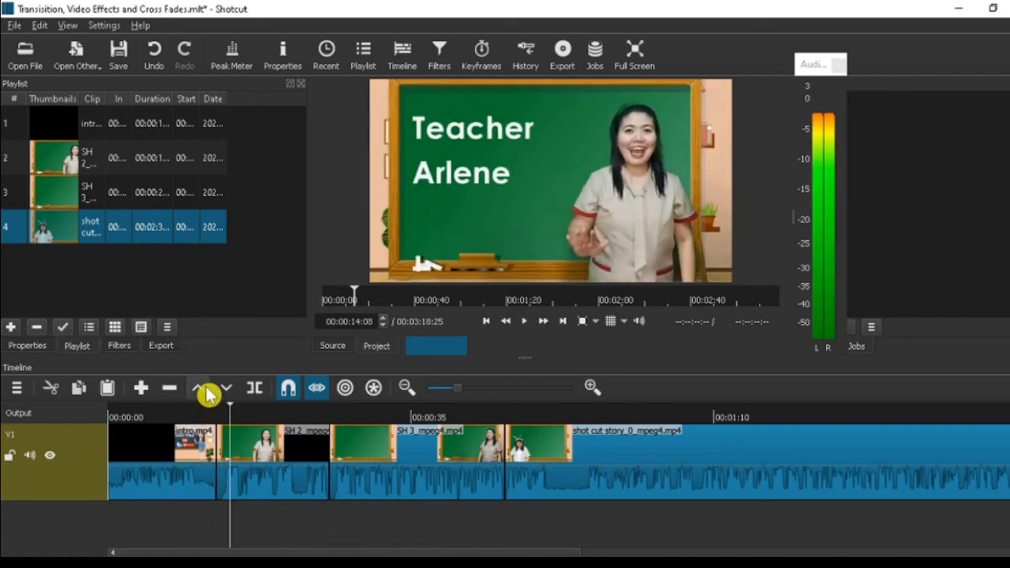
{"action": "left_click", "coordinate": [193, 417]}
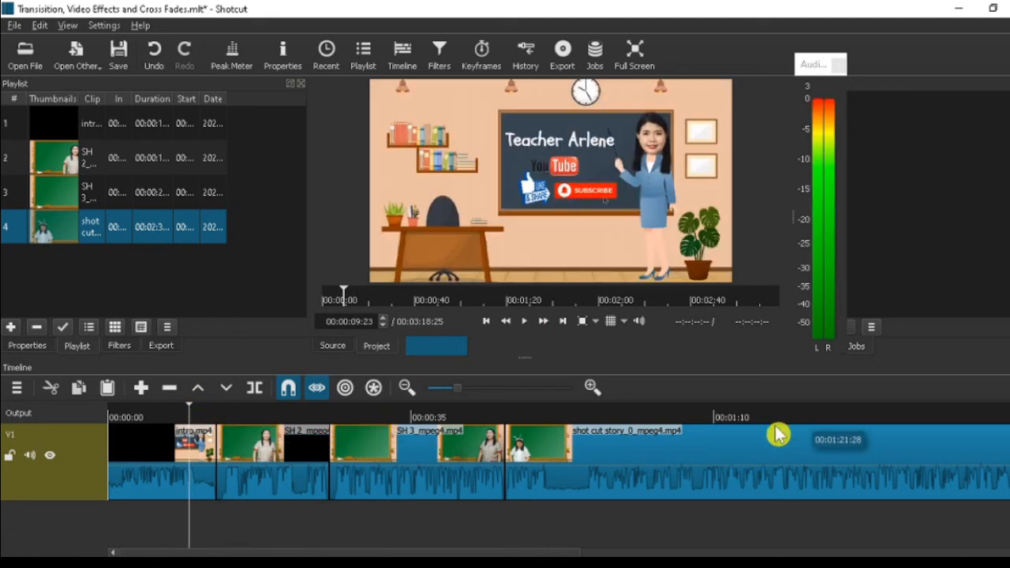
{"action": "mouse_move", "coordinate": [254, 456]}
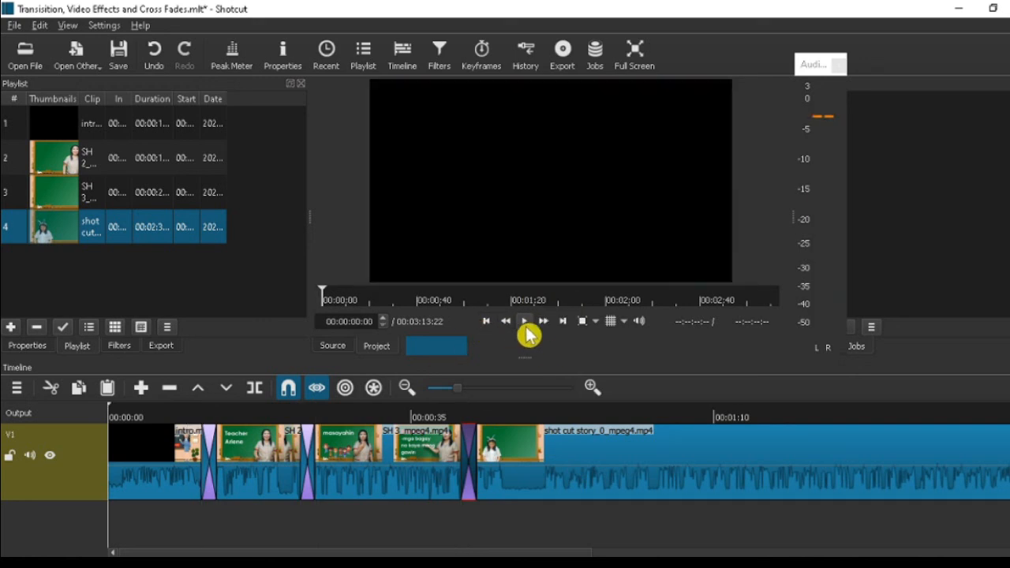
Play the timeline to preview the crossfades between the four clips, then stop playback
{"action": "left_click", "coordinate": [525, 321]}
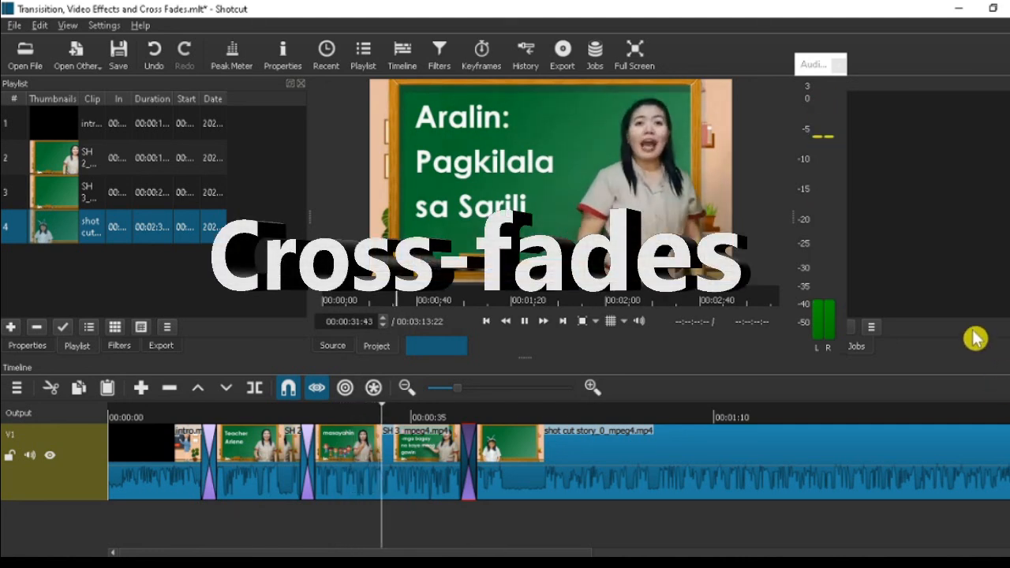
{"action": "left_click", "coordinate": [524, 320]}
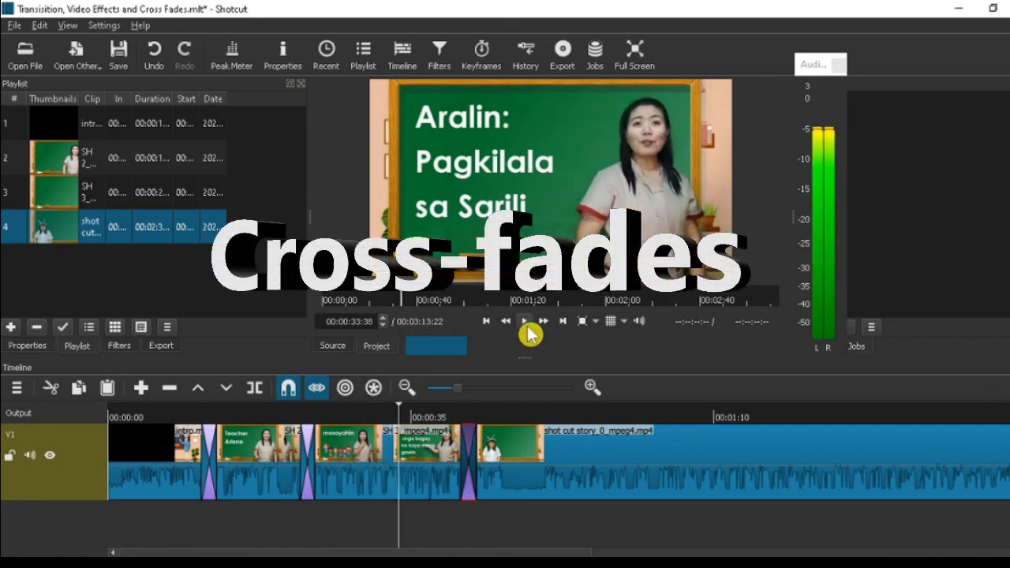
{"action": "left_click", "coordinate": [523, 320]}
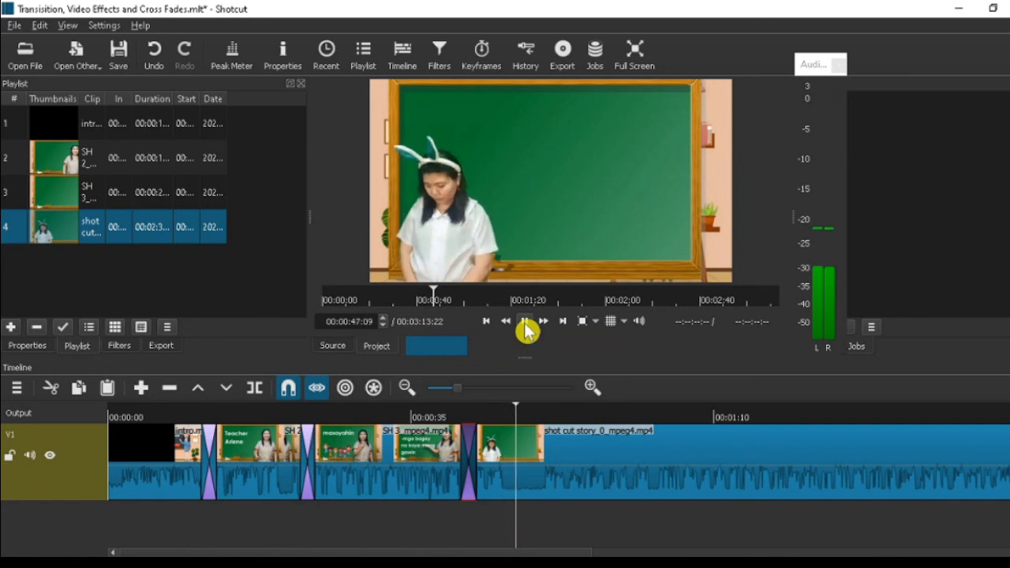
{"action": "left_click", "coordinate": [526, 320]}
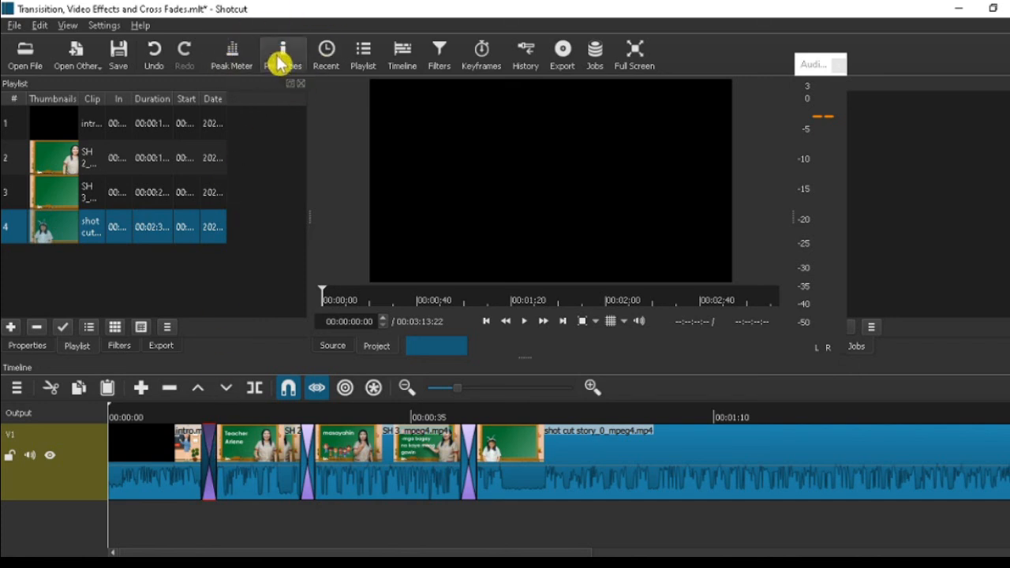
Select the first transition and try the Cut video style
{"action": "left_click", "coordinate": [282, 51]}
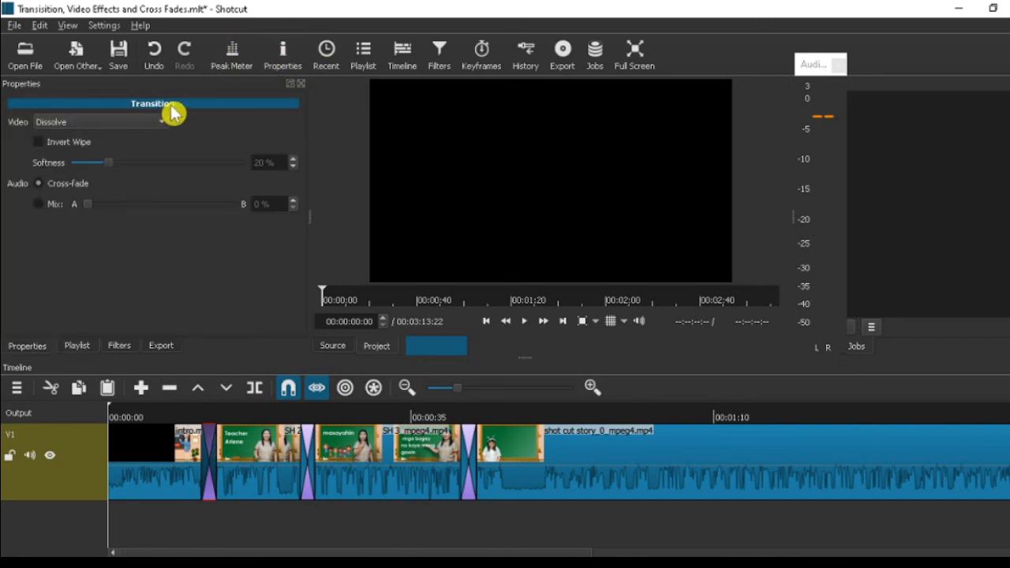
{"action": "mouse_move", "coordinate": [156, 136]}
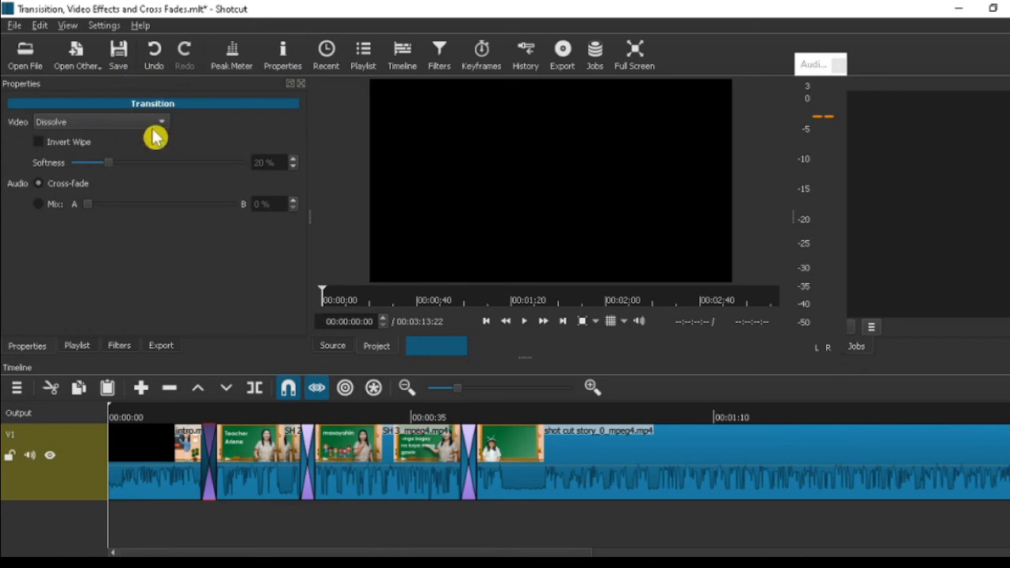
{"action": "mouse_move", "coordinate": [155, 133]}
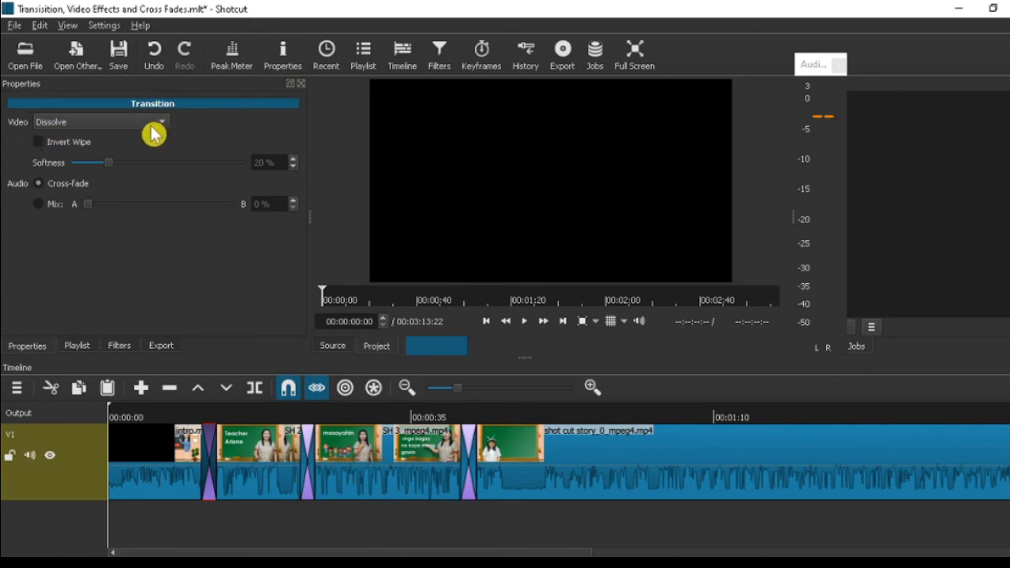
{"action": "left_click", "coordinate": [100, 122]}
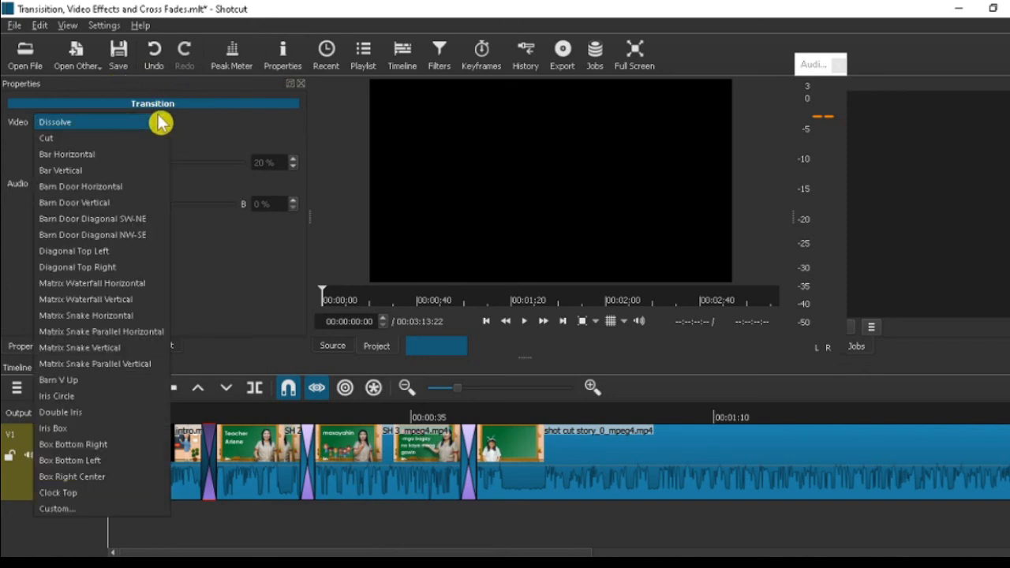
{"action": "left_click", "coordinate": [46, 137]}
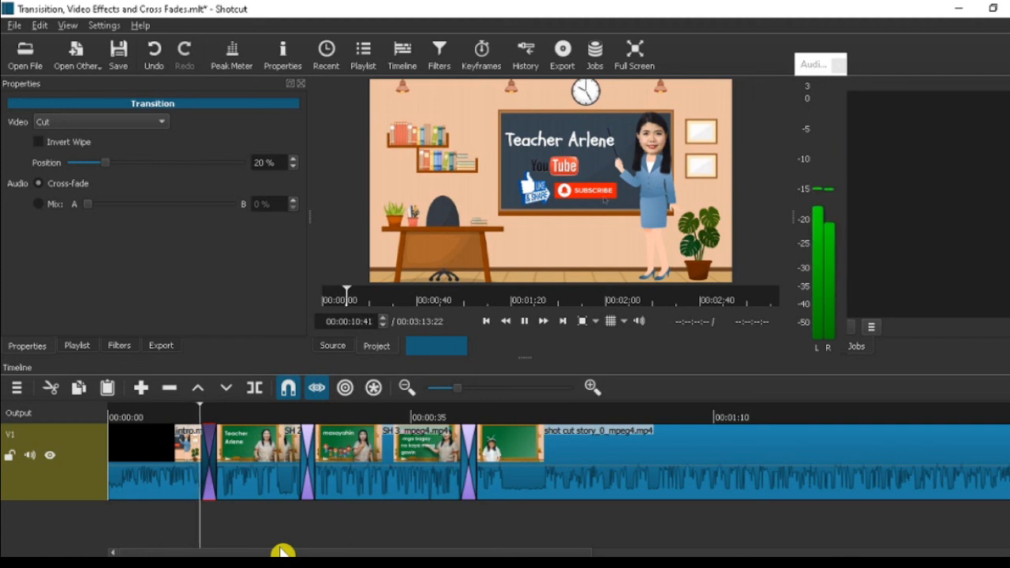
Preview the transition, then switch its wipe to Bar Horizontal
{"action": "left_click", "coordinate": [524, 320]}
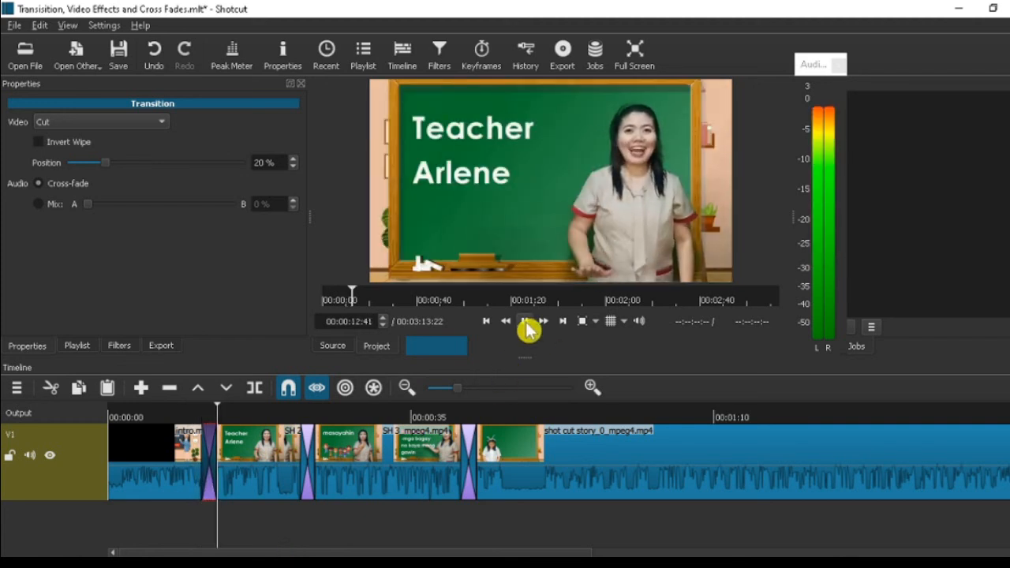
{"action": "left_click", "coordinate": [524, 321]}
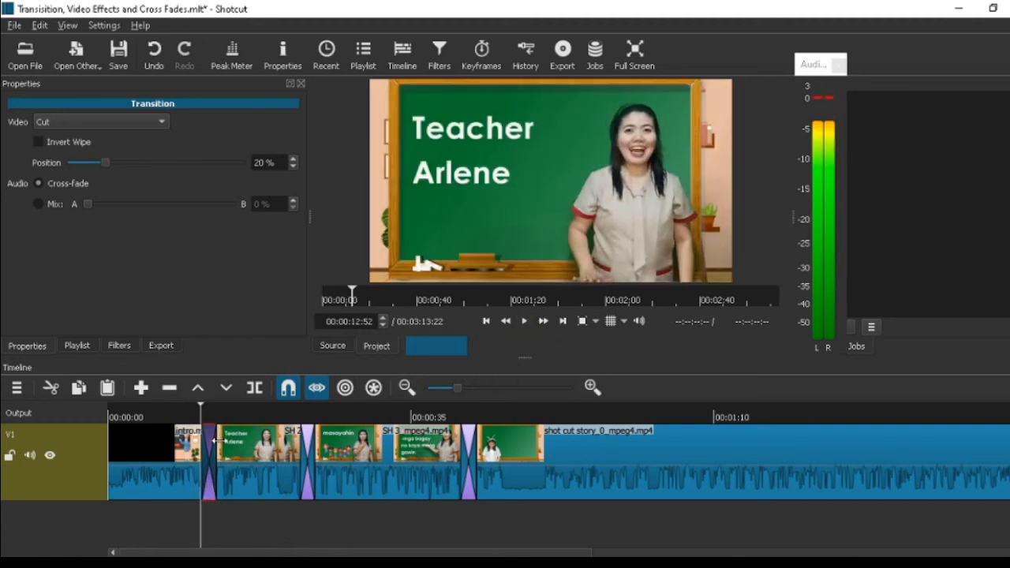
{"action": "left_click", "coordinate": [101, 121]}
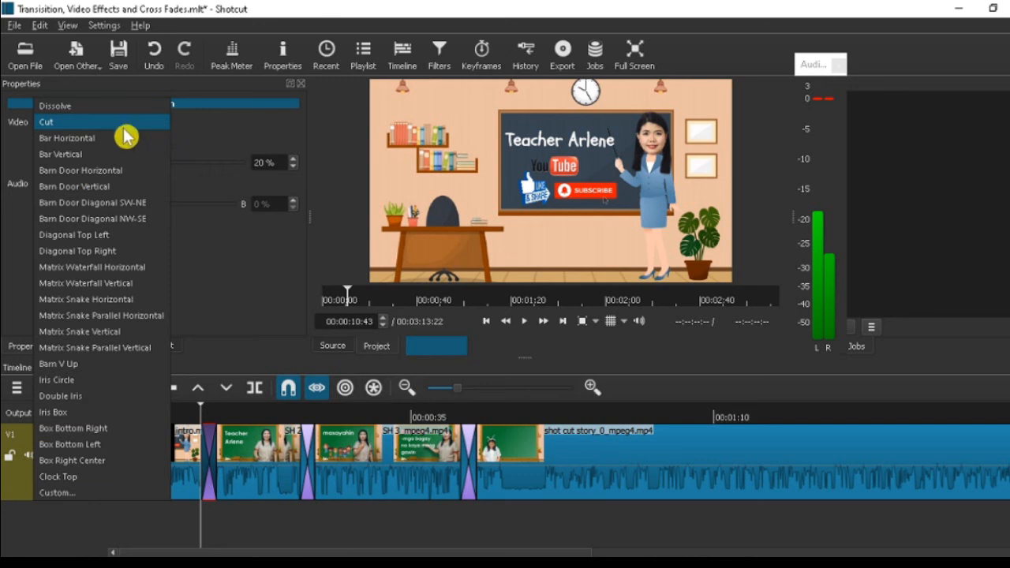
{"action": "left_click", "coordinate": [67, 138]}
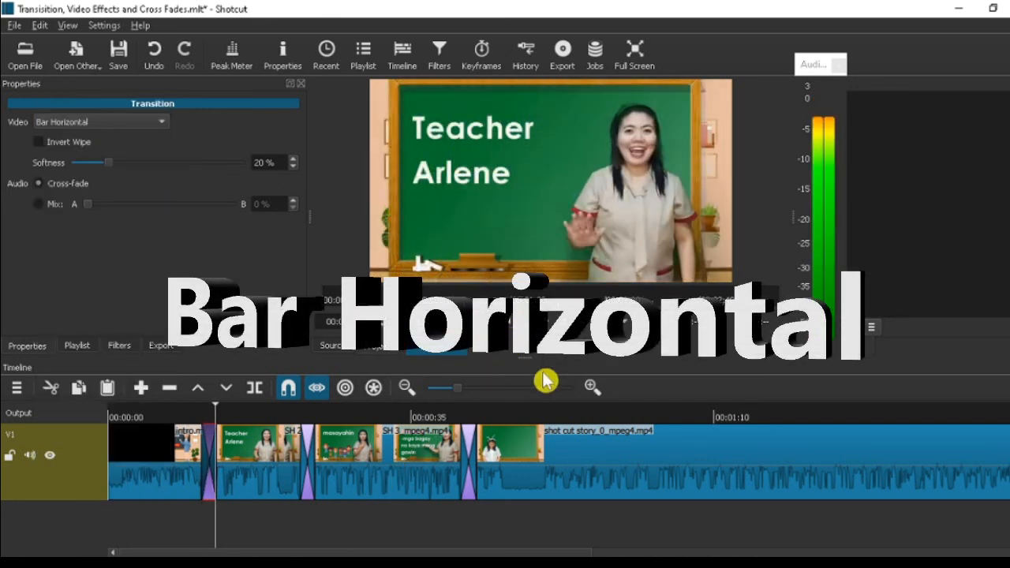
Jump back before the first transition and try Barn Door Horizontal and Vertical wipes
{"action": "left_click", "coordinate": [202, 417]}
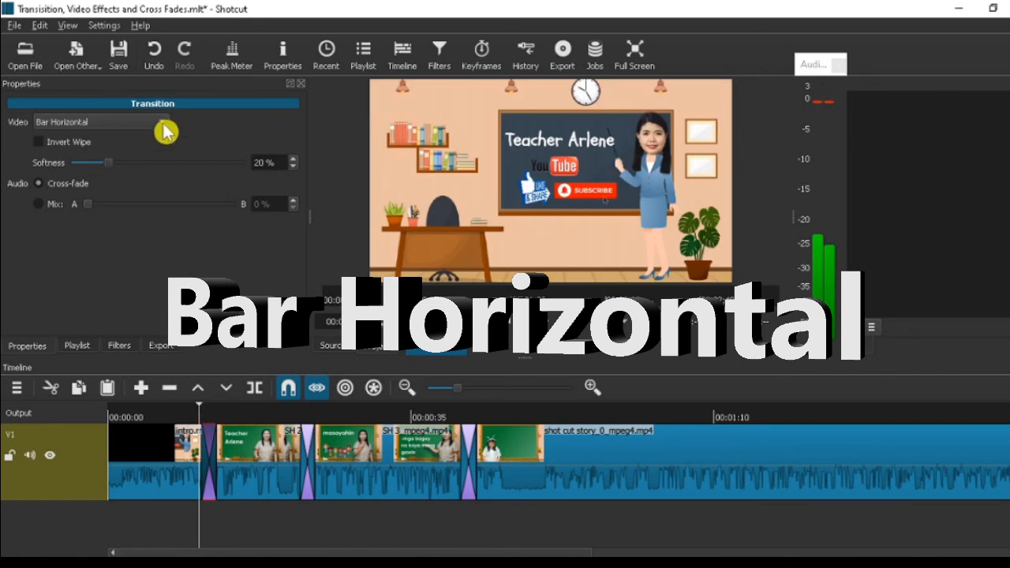
{"action": "left_click", "coordinate": [98, 122]}
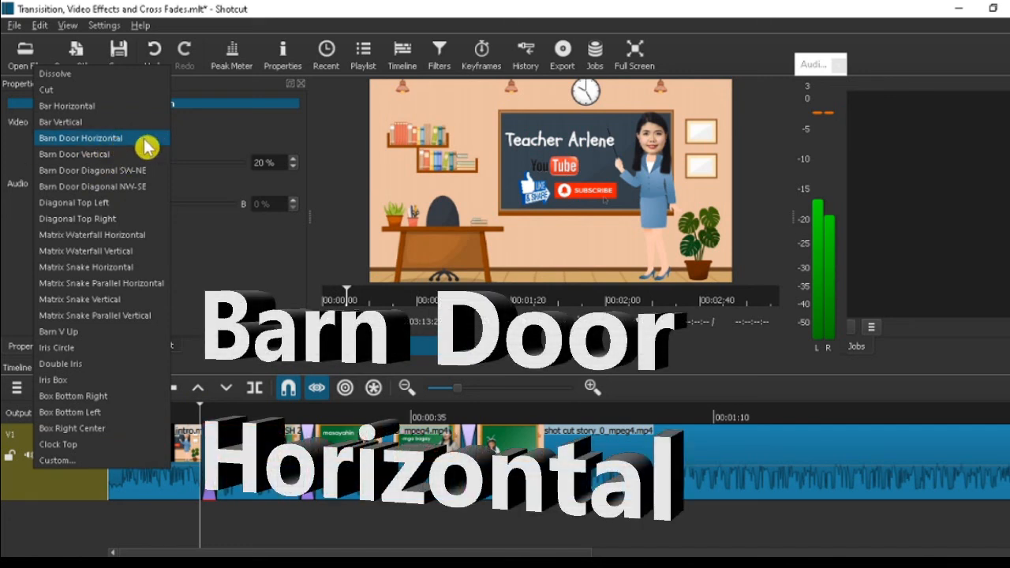
{"action": "left_click", "coordinate": [80, 138]}
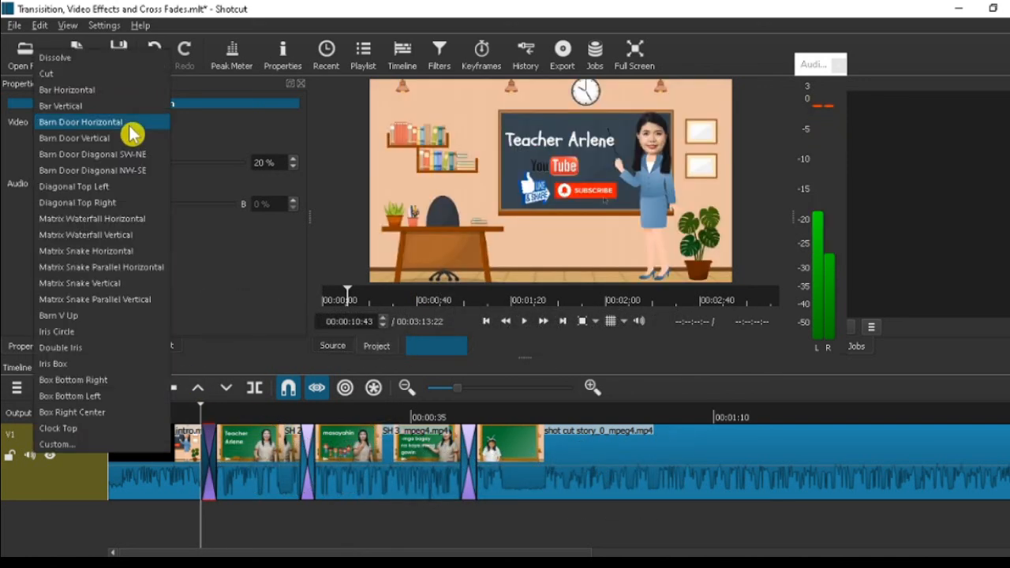
{"action": "left_click", "coordinate": [73, 138]}
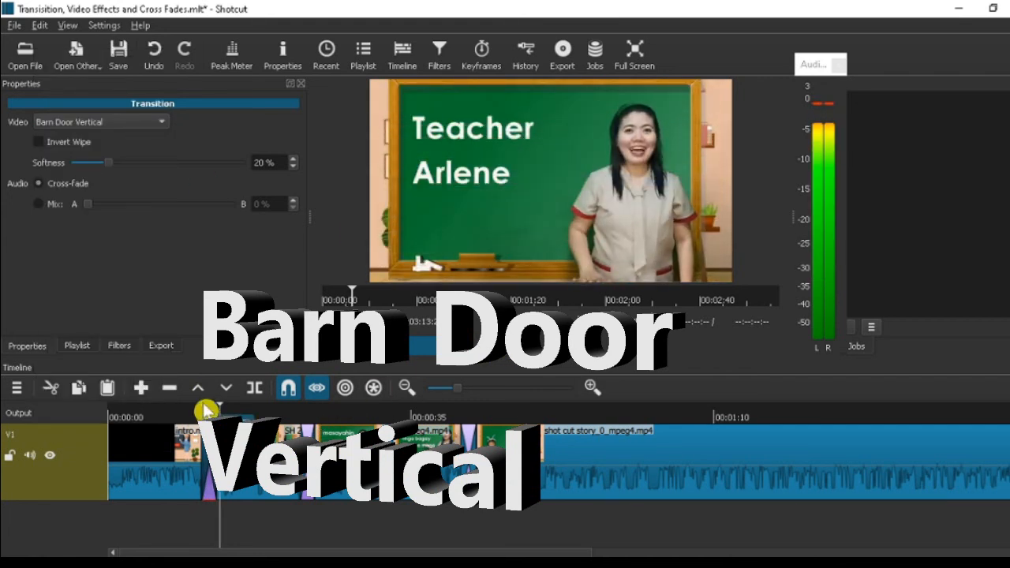
Try the Barn Door Diagonal SW-NE and Diagonal Top Left wipe styles
{"action": "left_click", "coordinate": [101, 122]}
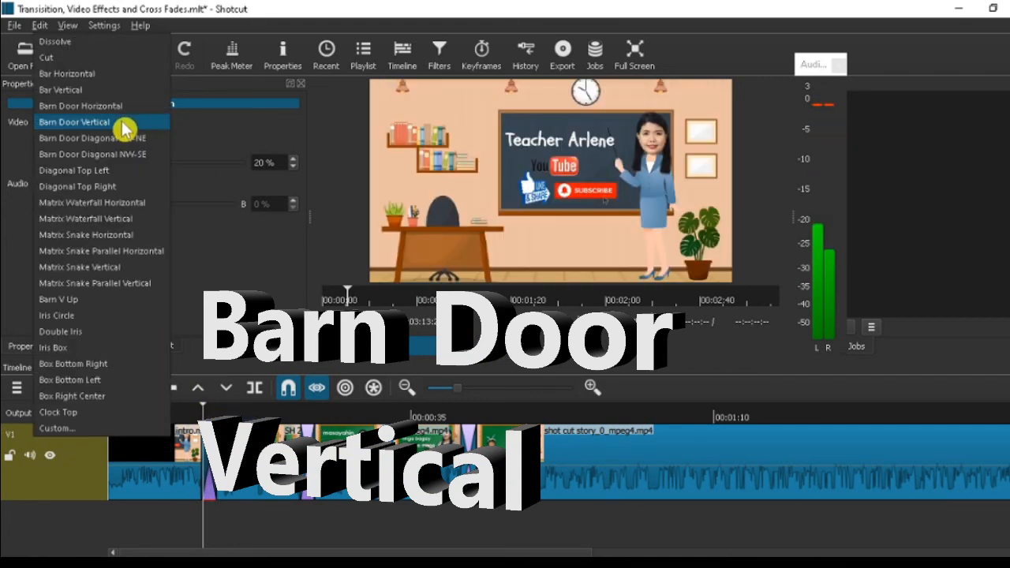
{"action": "left_click", "coordinate": [91, 137]}
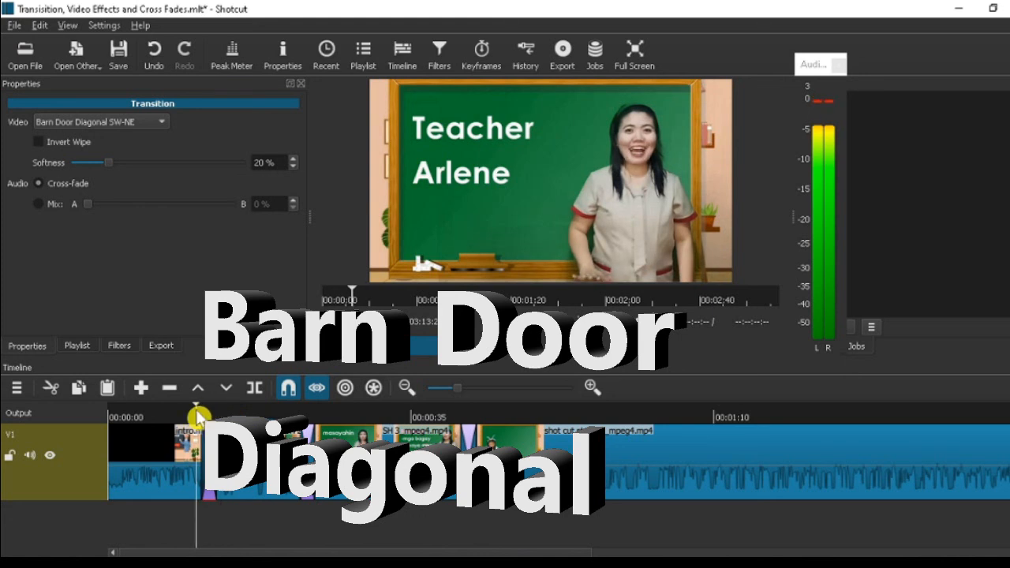
{"action": "left_click", "coordinate": [100, 121]}
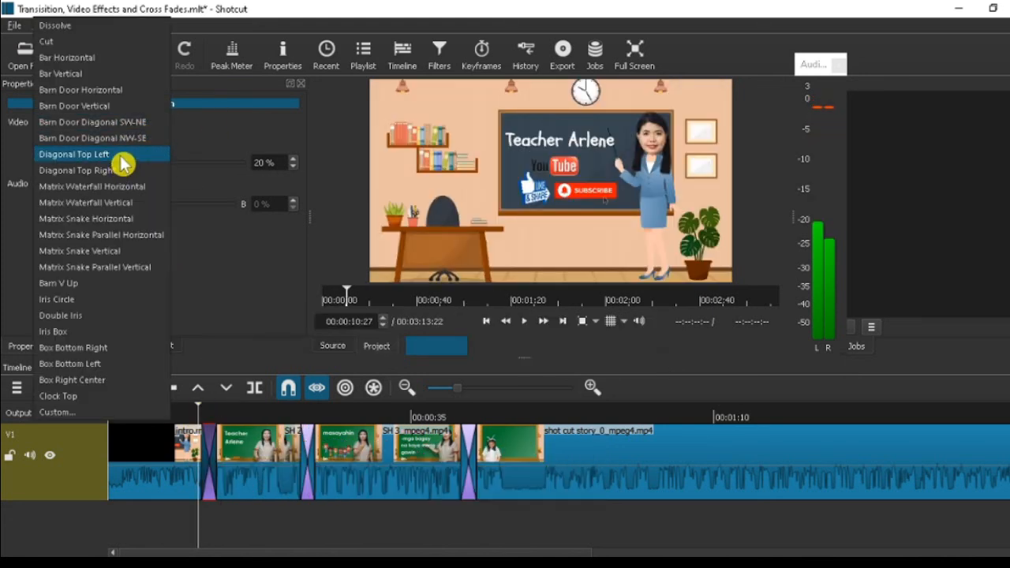
{"action": "left_click", "coordinate": [74, 154]}
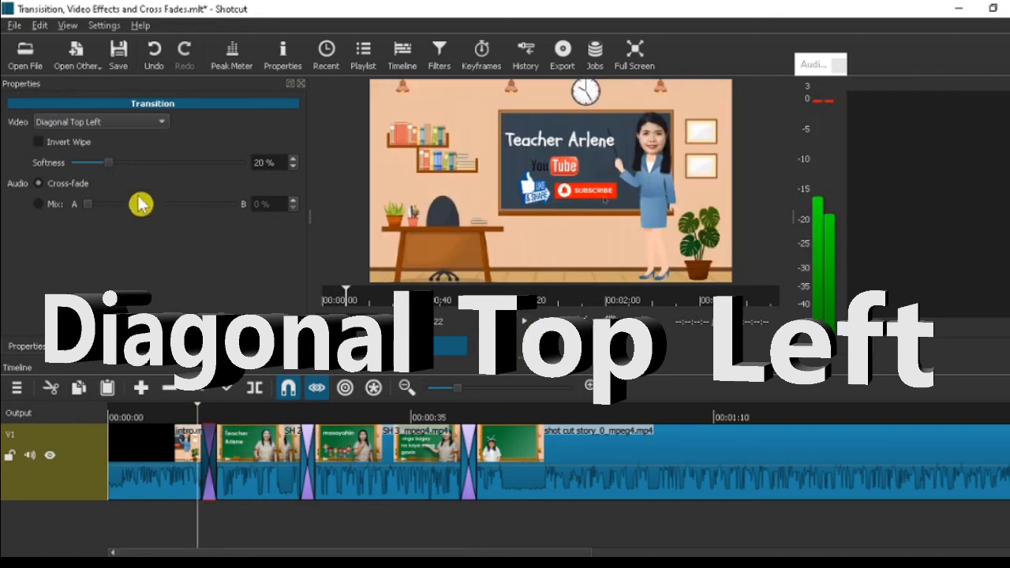
{"action": "left_click", "coordinate": [101, 120]}
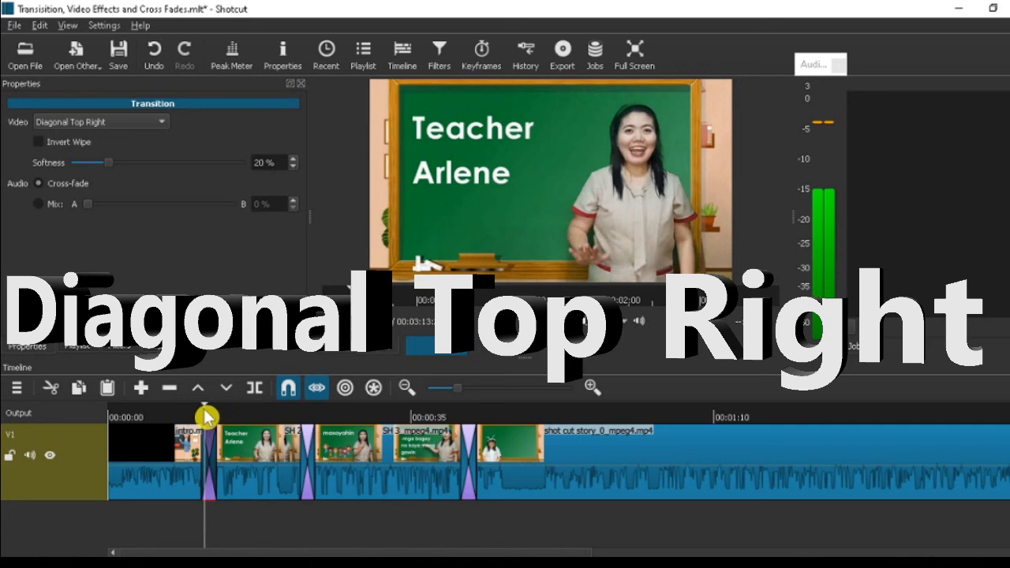
Try Matrix Waterfall Horizontal, preview it, and settle on Matrix Snake Horizontal
{"action": "left_click", "coordinate": [101, 122]}
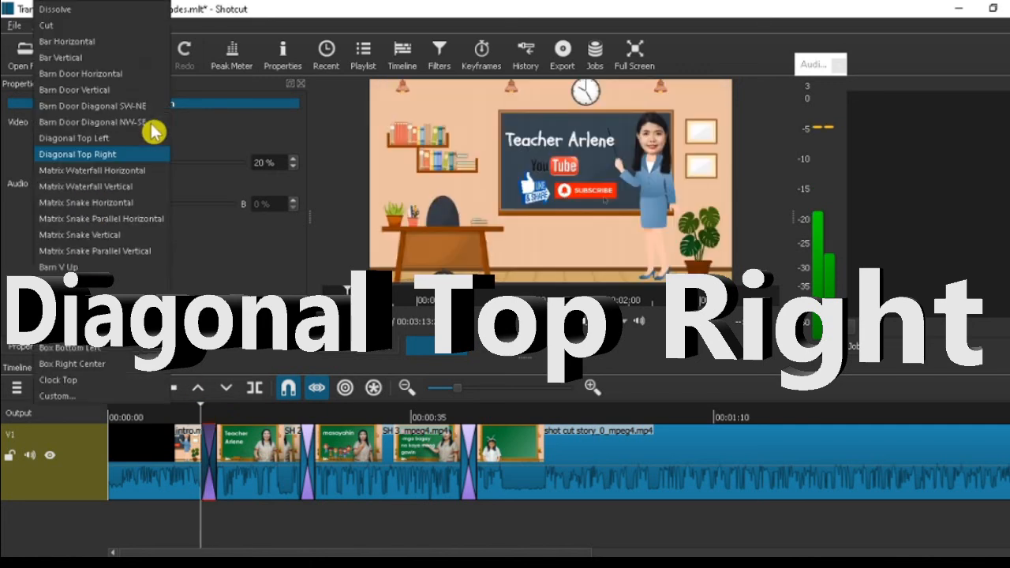
{"action": "mouse_move", "coordinate": [87, 170]}
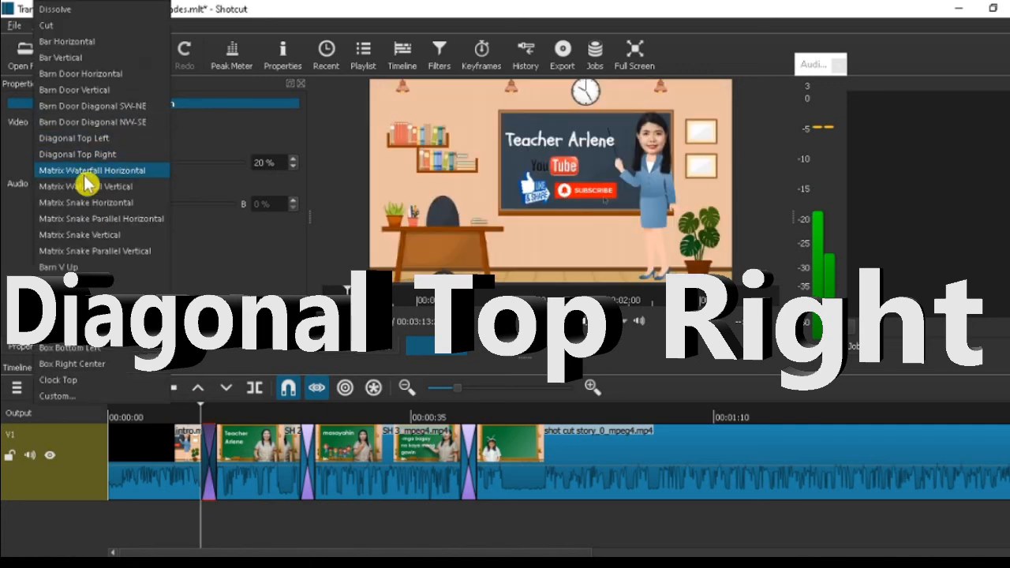
{"action": "left_click", "coordinate": [95, 170]}
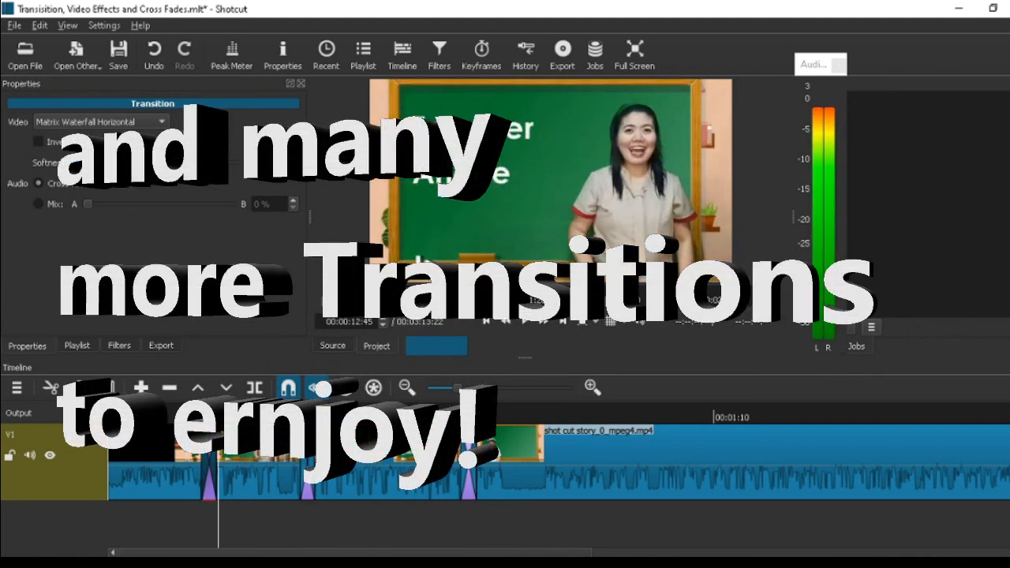
{"action": "left_click", "coordinate": [99, 121]}
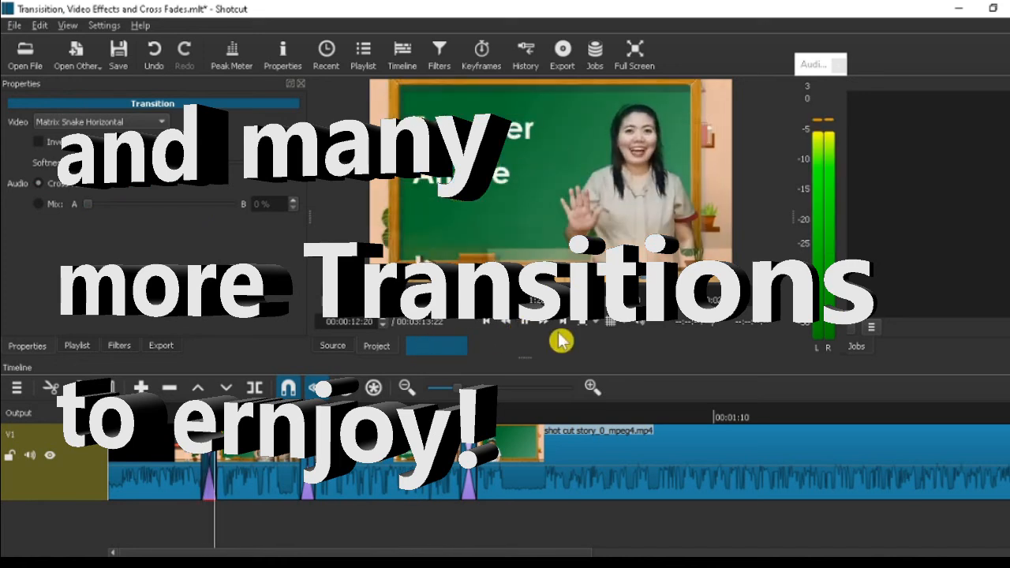
{"action": "left_click", "coordinate": [560, 339]}
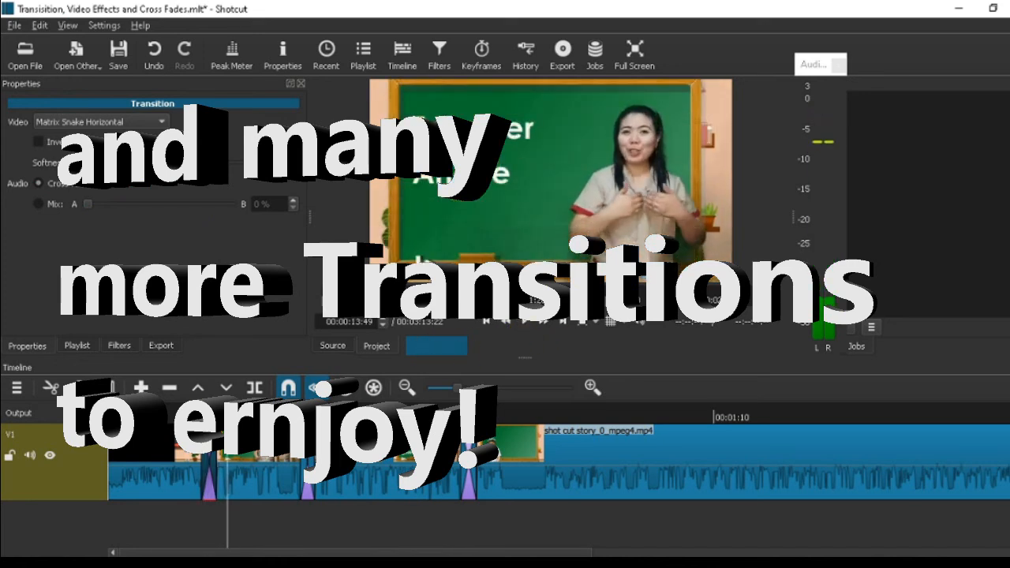
{"action": "left_click", "coordinate": [100, 122]}
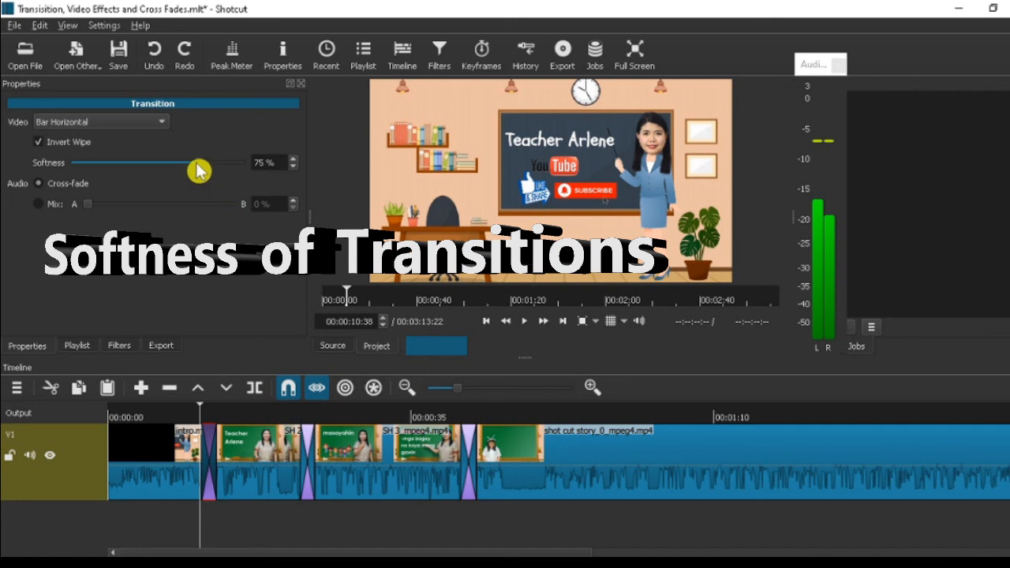
Set the first transition's softness to 35% and audio mix to 45%, then preview
{"action": "left_click_drag", "start_coordinate": [199, 168], "coordinate": [133, 168]}
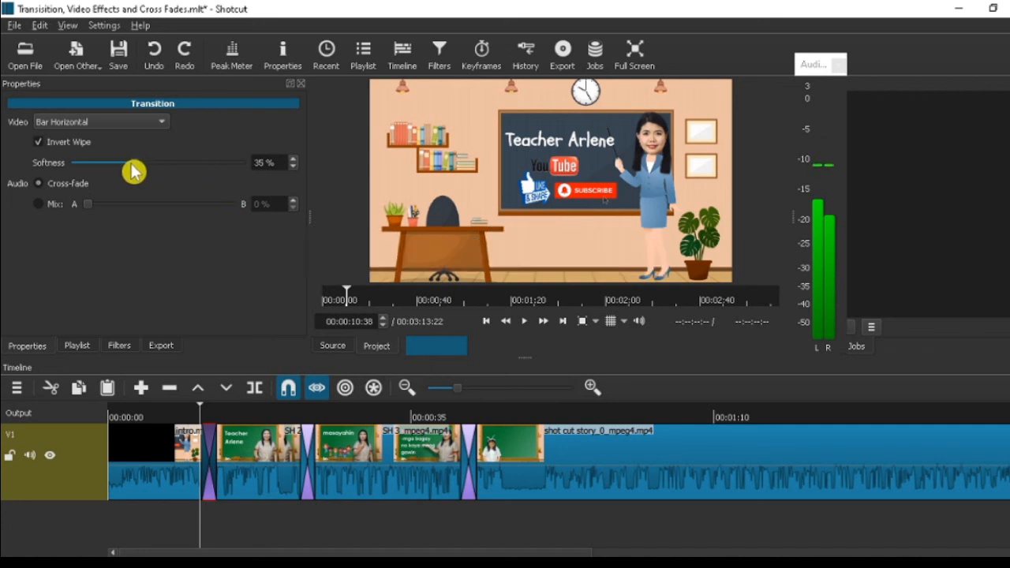
{"action": "left_click", "coordinate": [524, 321]}
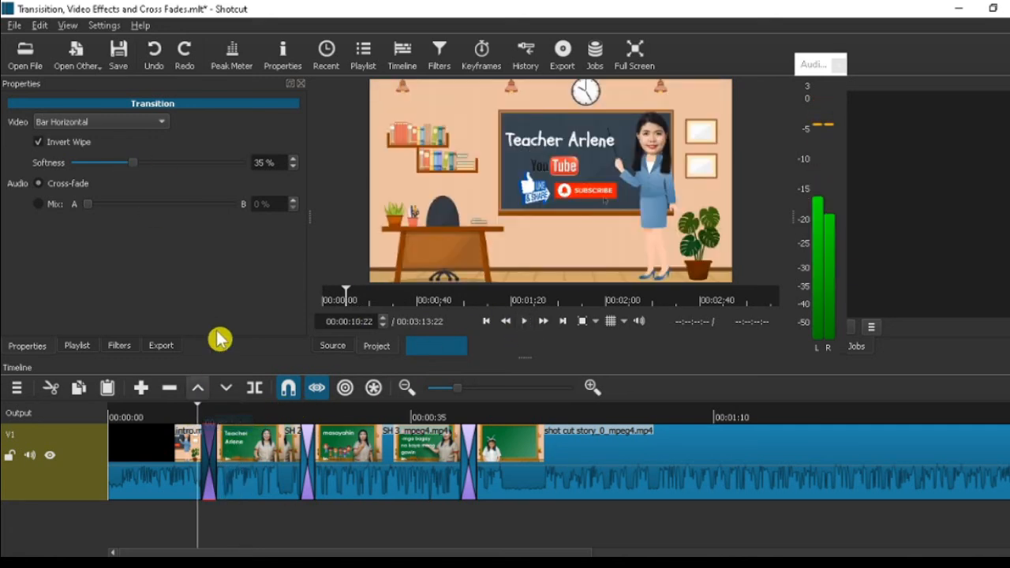
{"action": "mouse_move", "coordinate": [34, 229]}
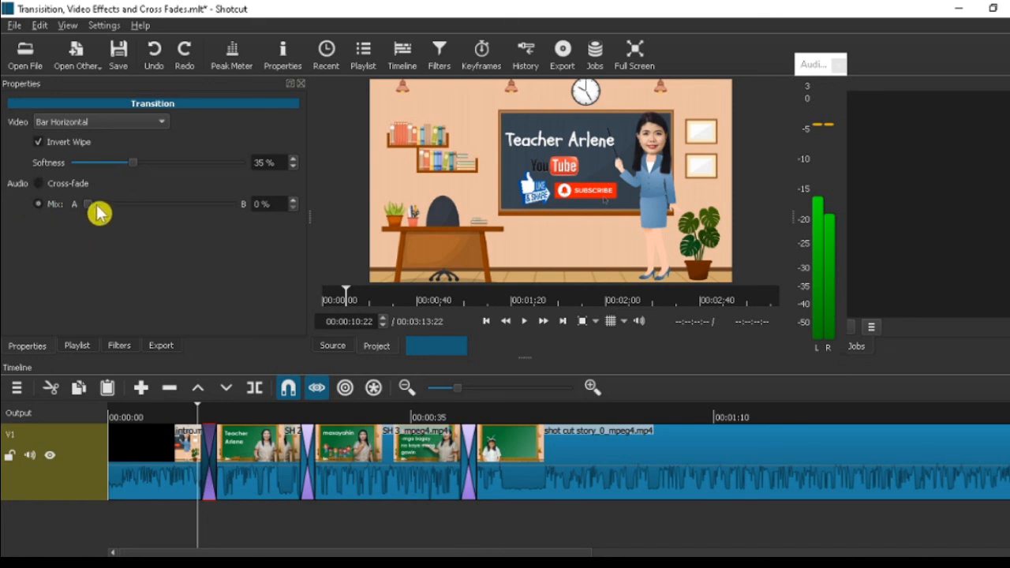
{"action": "left_click_drag", "start_coordinate": [89, 204], "coordinate": [116, 203]}
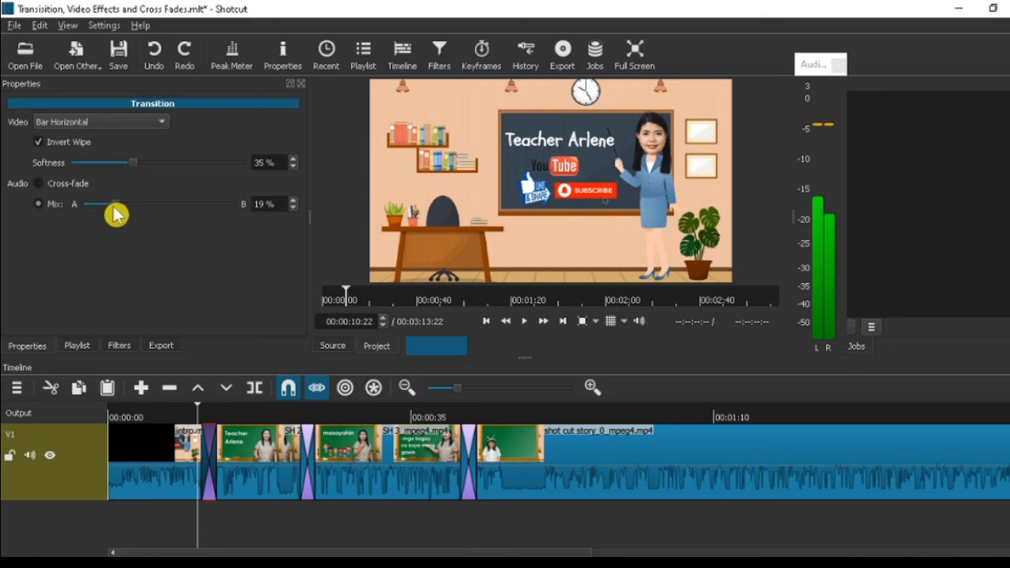
{"action": "left_click_drag", "start_coordinate": [116, 203], "coordinate": [146, 203]}
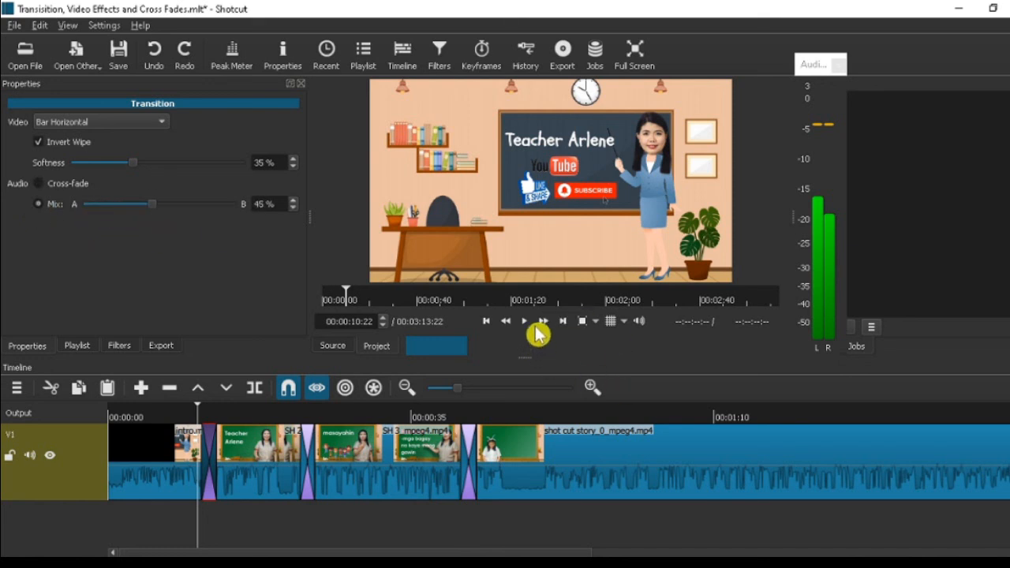
{"action": "left_click", "coordinate": [524, 320]}
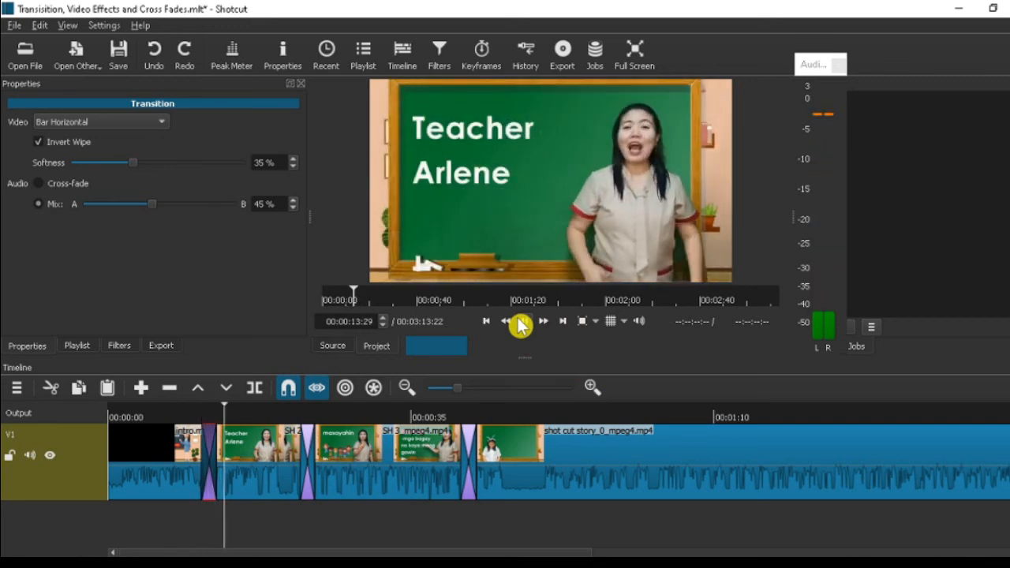
{"action": "left_click", "coordinate": [524, 321]}
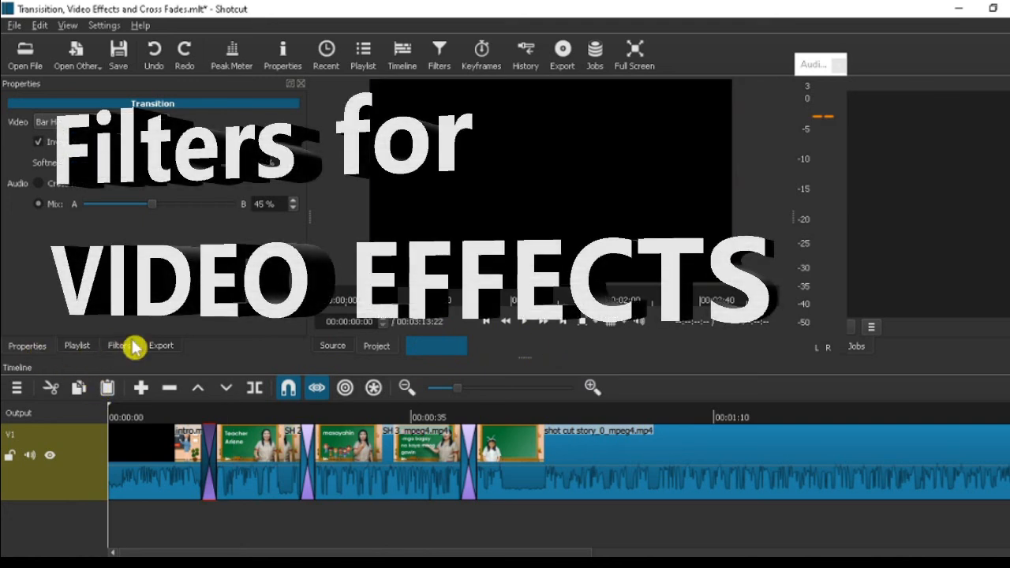
Review SH 2's Brightness filter and drag the Contrast level slider to 90%
{"action": "left_click", "coordinate": [119, 345]}
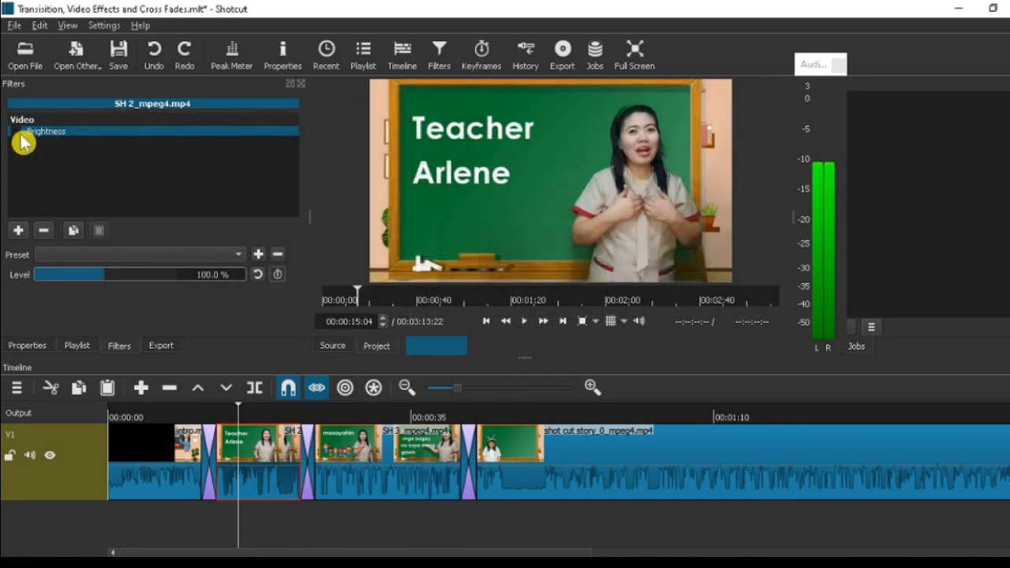
{"action": "left_click", "coordinate": [18, 230]}
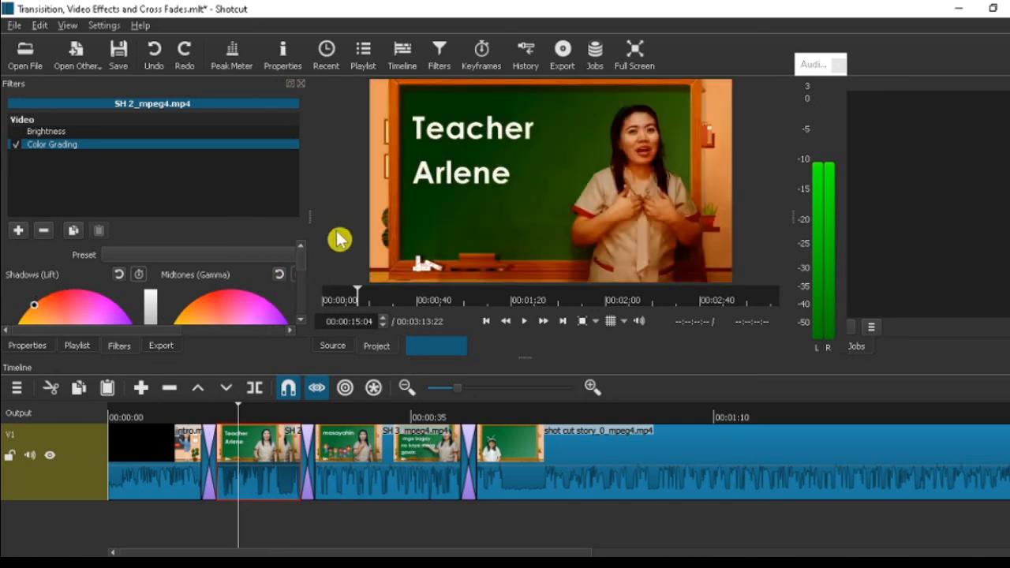
{"action": "mouse_move", "coordinate": [282, 281]}
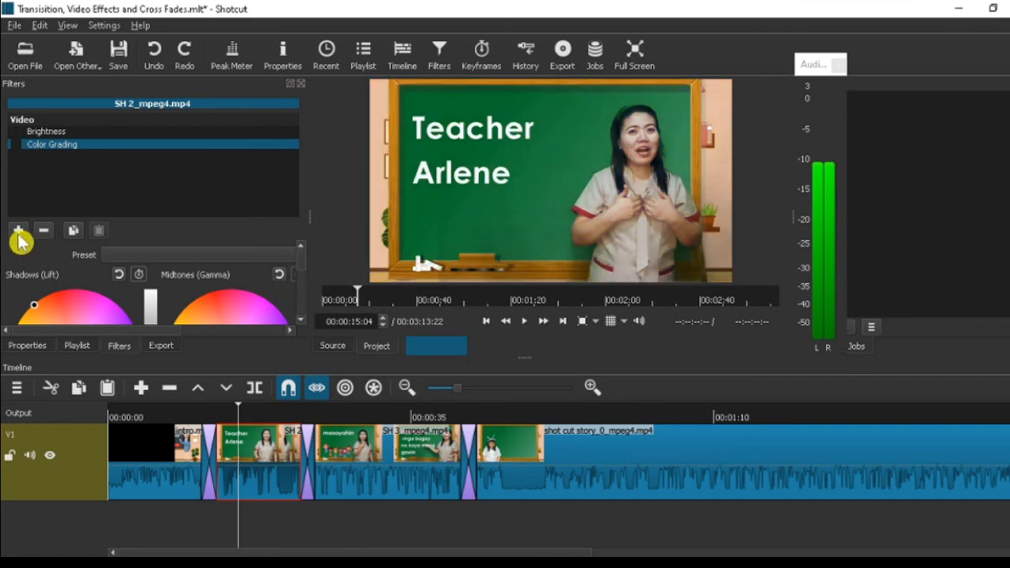
{"action": "left_click", "coordinate": [18, 229]}
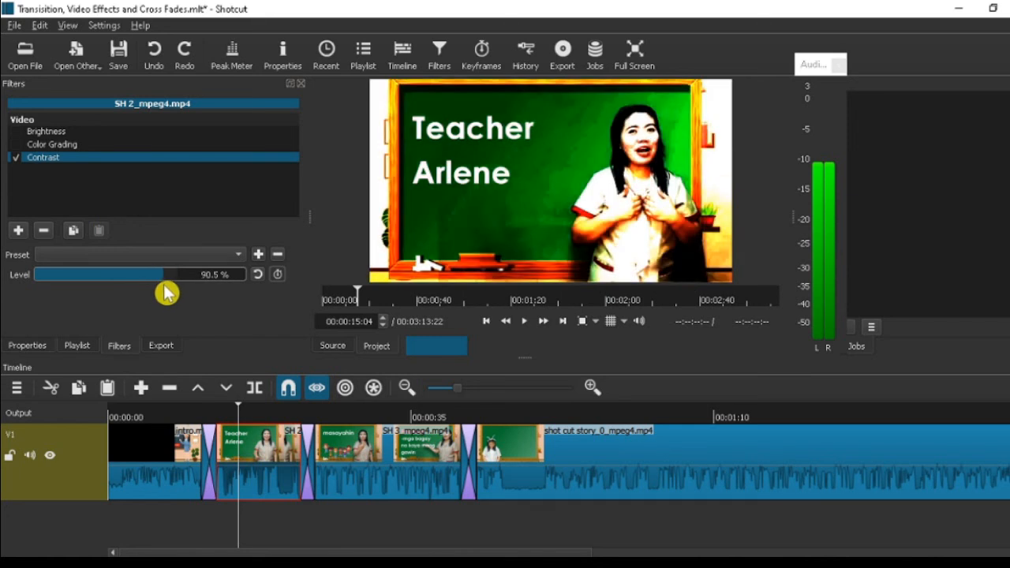
{"action": "left_click_drag", "start_coordinate": [166, 274], "coordinate": [157, 274]}
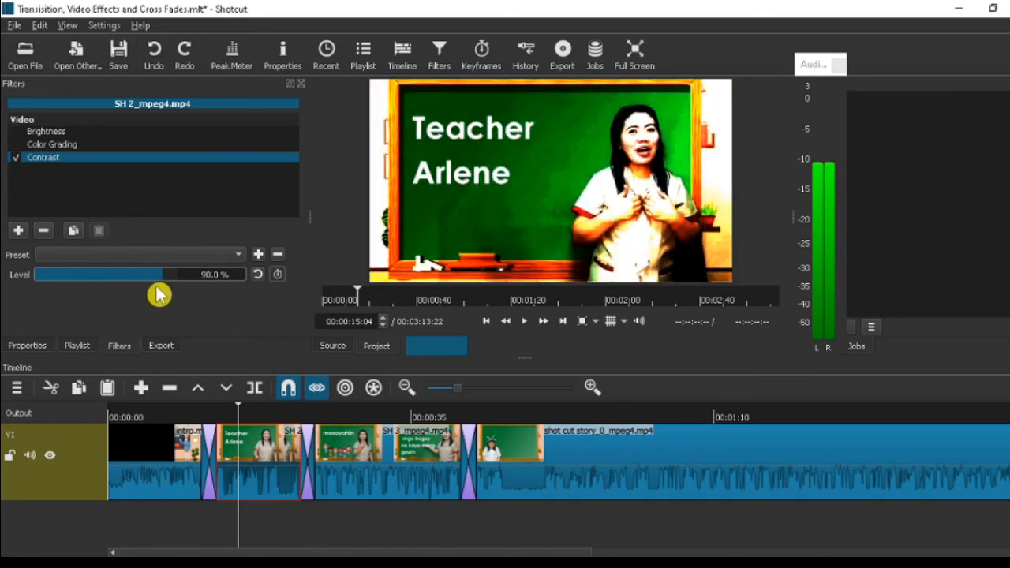
{"action": "left_click_drag", "start_coordinate": [158, 274], "coordinate": [69, 274]}
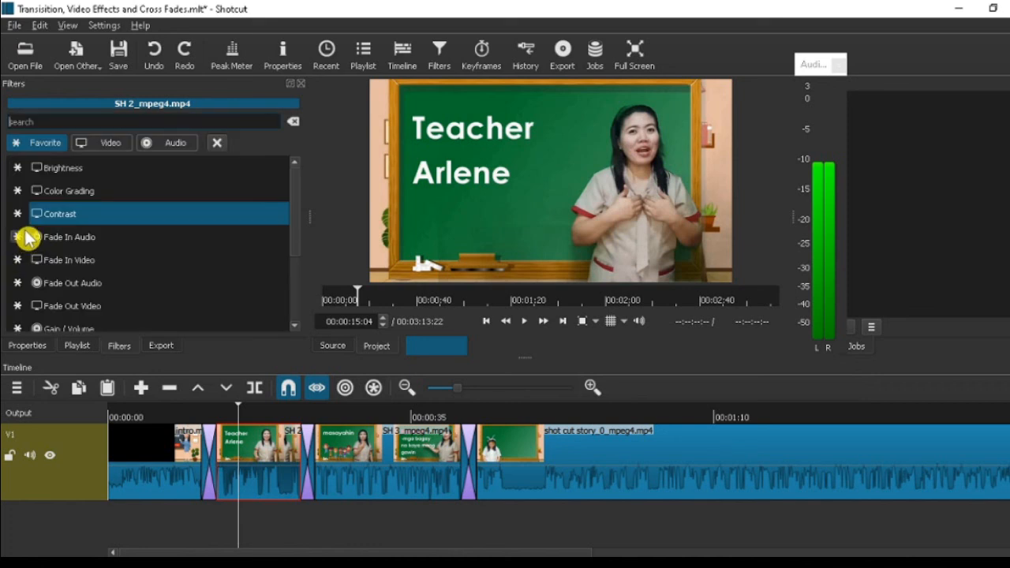
Add Fade In Audio to SH 2, preview the fade, then add Fade In Video
{"action": "double_click", "coordinate": [69, 236]}
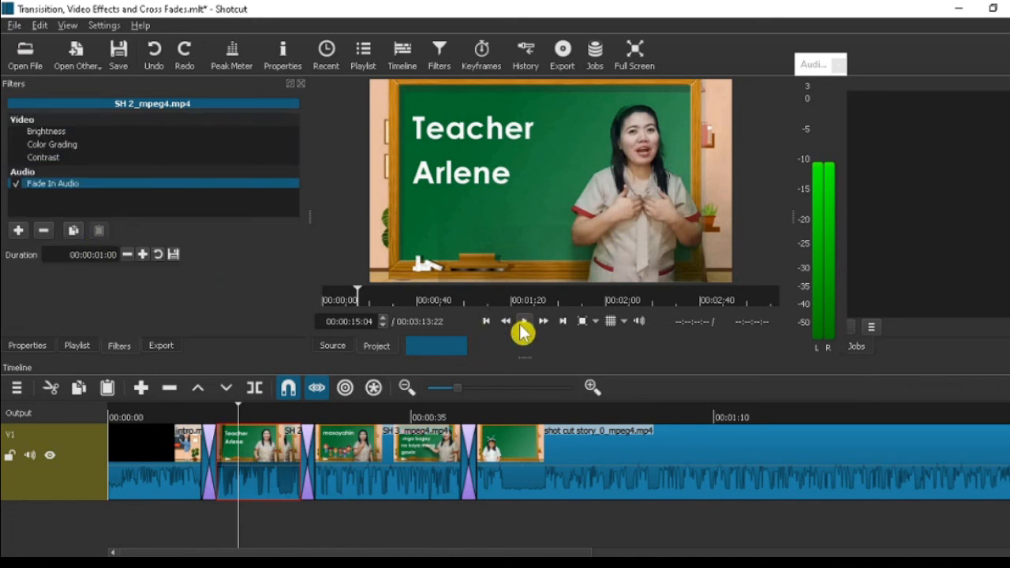
{"action": "left_click", "coordinate": [524, 321]}
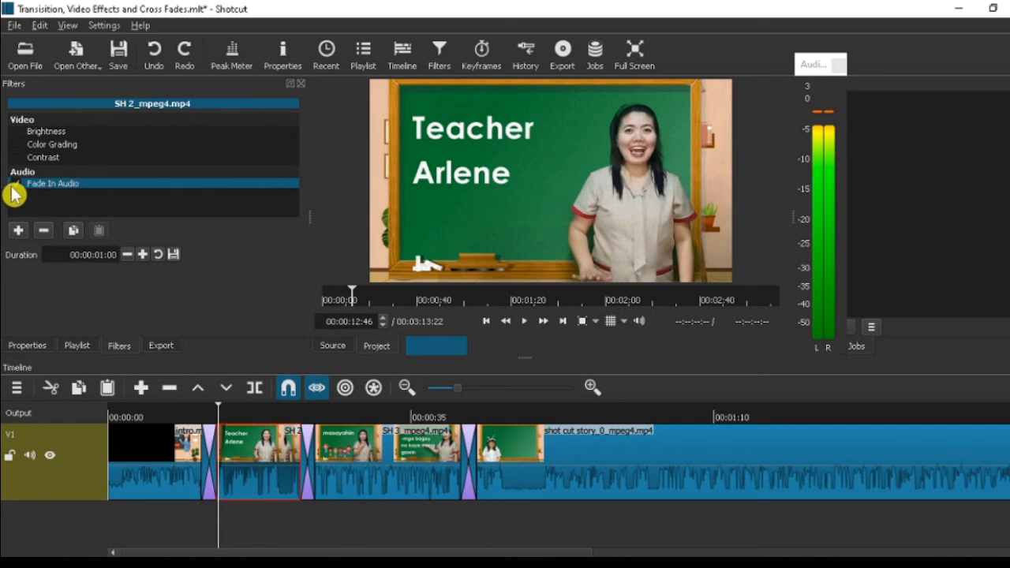
{"action": "left_click", "coordinate": [18, 230]}
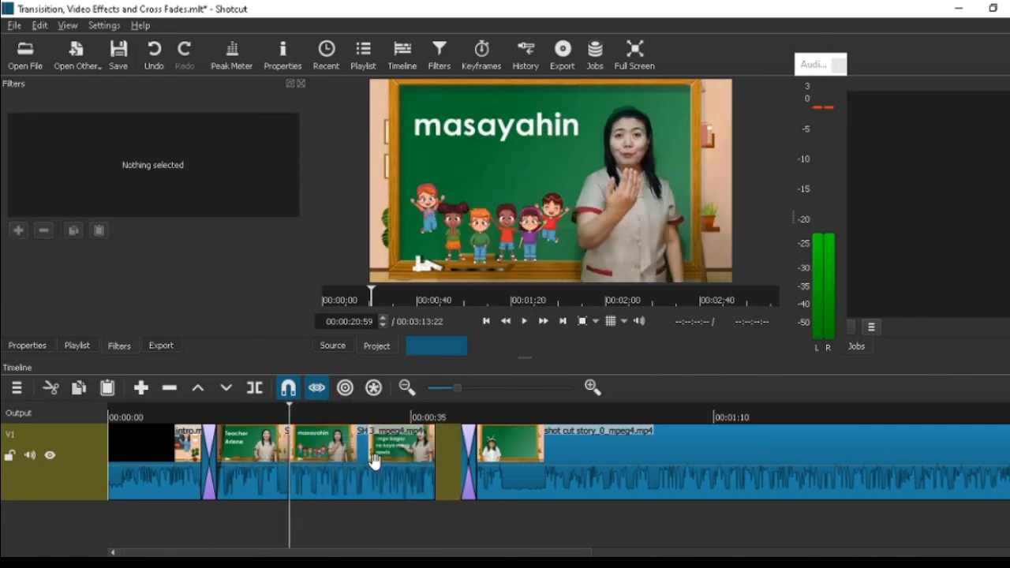
{"action": "left_click", "coordinate": [235, 417]}
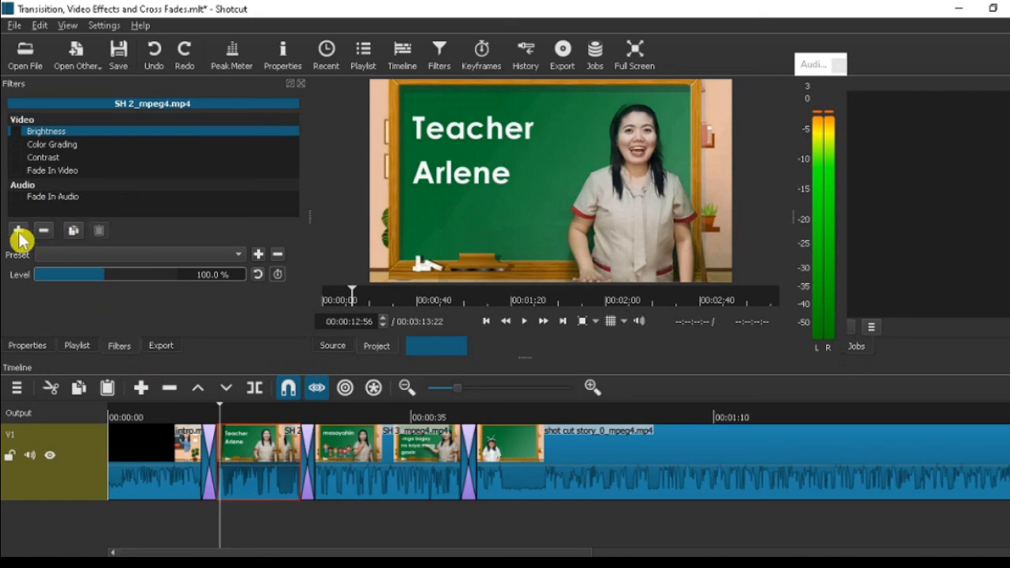
Search 'grid', add the Grid filter, and set its column sliders to 0% and 5%
{"action": "left_click", "coordinate": [19, 231]}
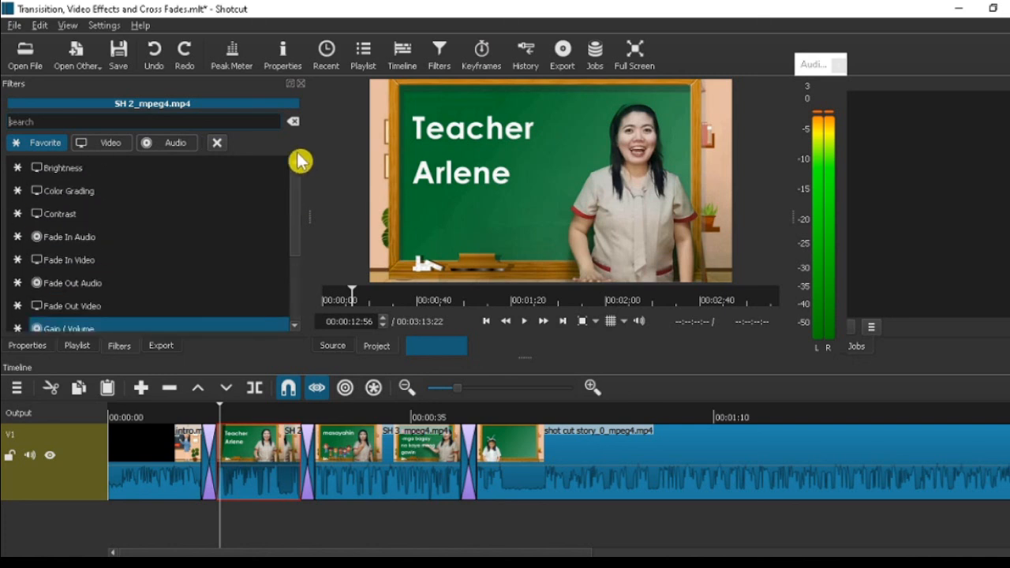
{"action": "type", "text": "g"}
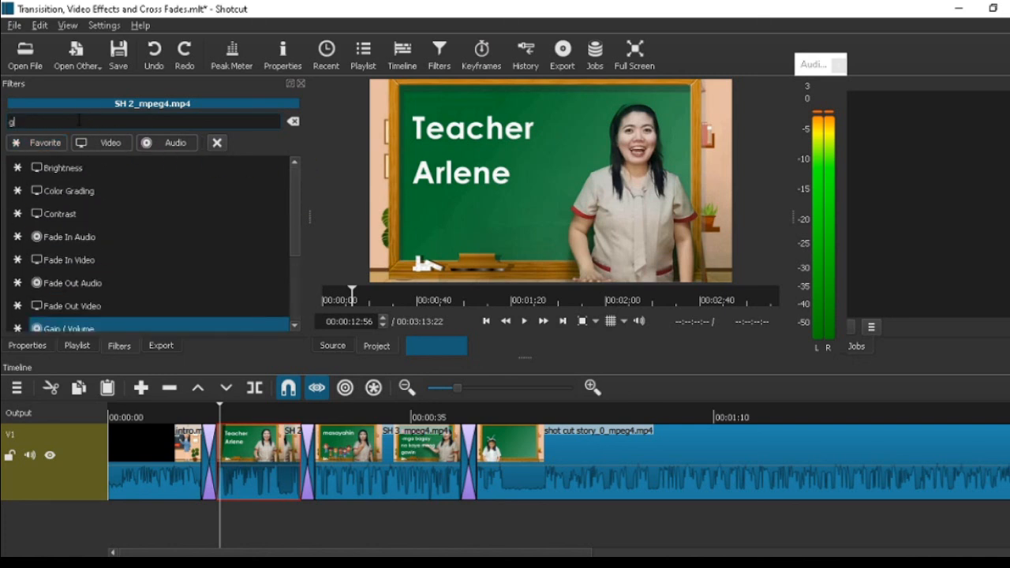
{"action": "type", "text": "rid"}
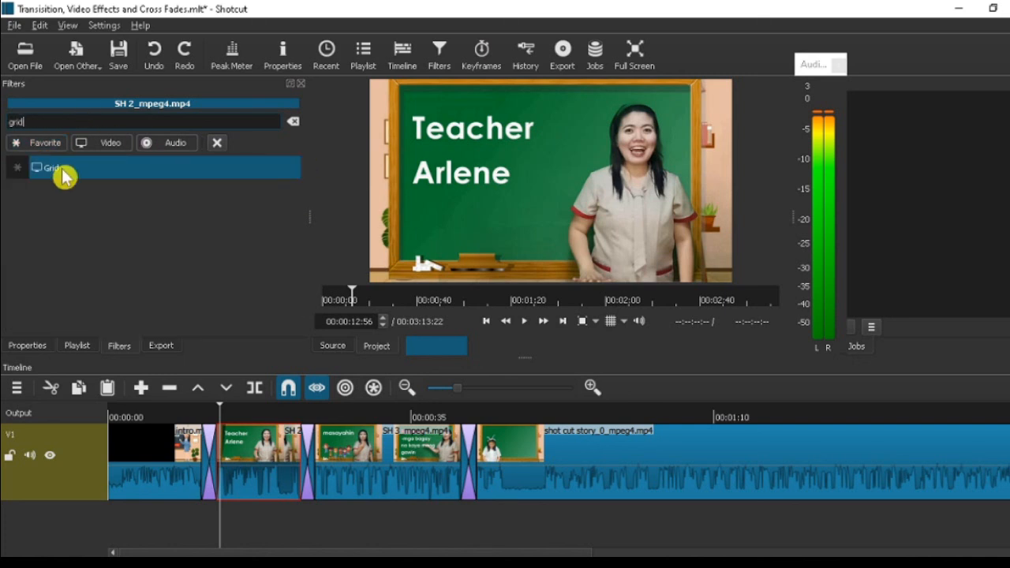
{"action": "left_click", "coordinate": [54, 167]}
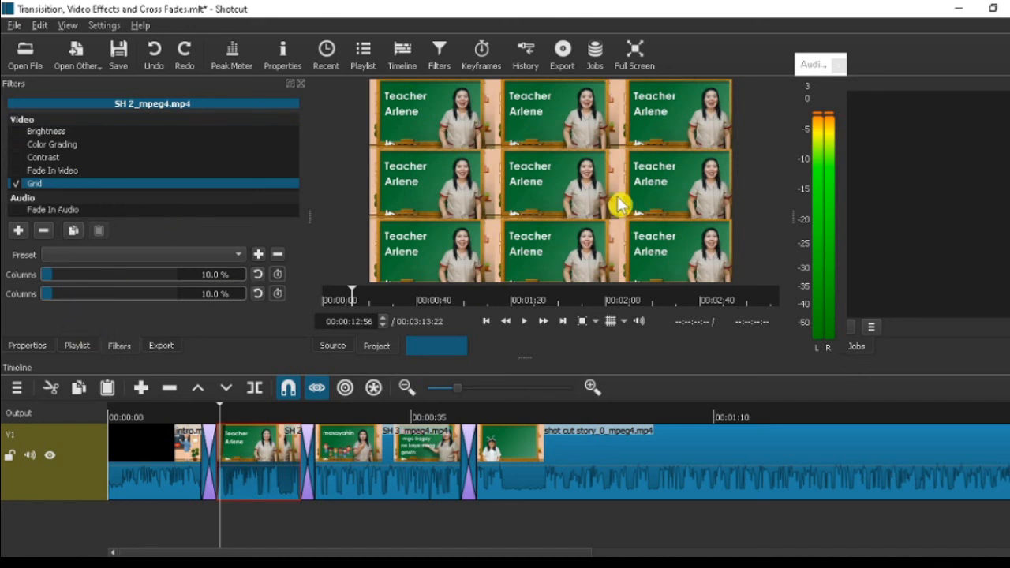
{"action": "mouse_move", "coordinate": [487, 249]}
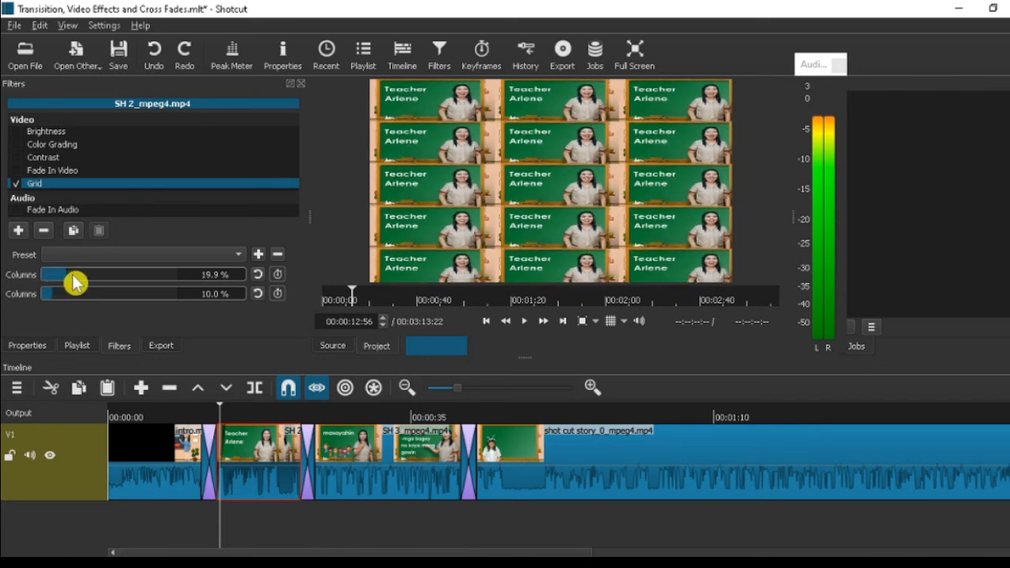
{"action": "left_click_drag", "start_coordinate": [73, 274], "coordinate": [63, 274]}
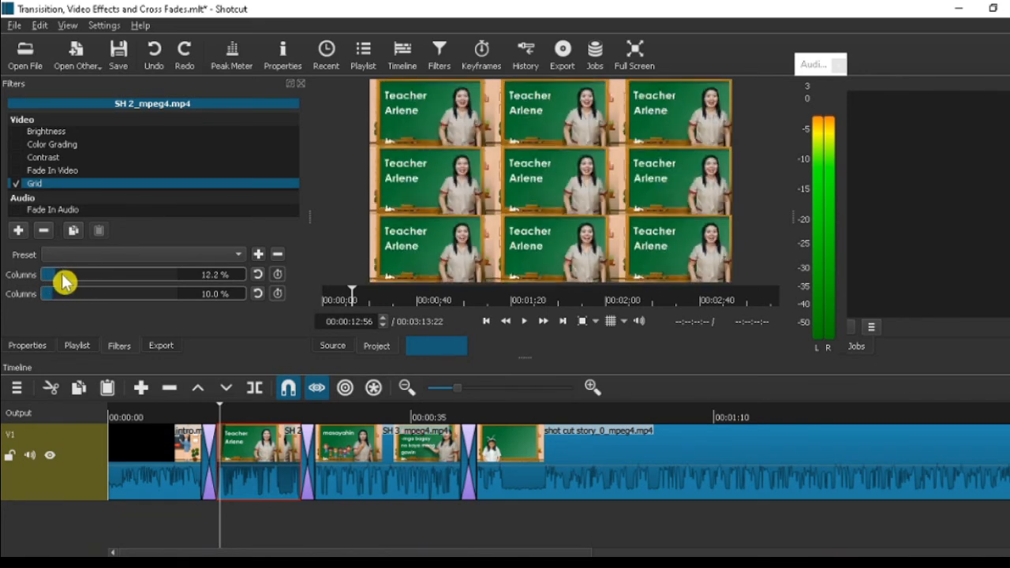
{"action": "left_click_drag", "start_coordinate": [63, 274], "coordinate": [56, 274]}
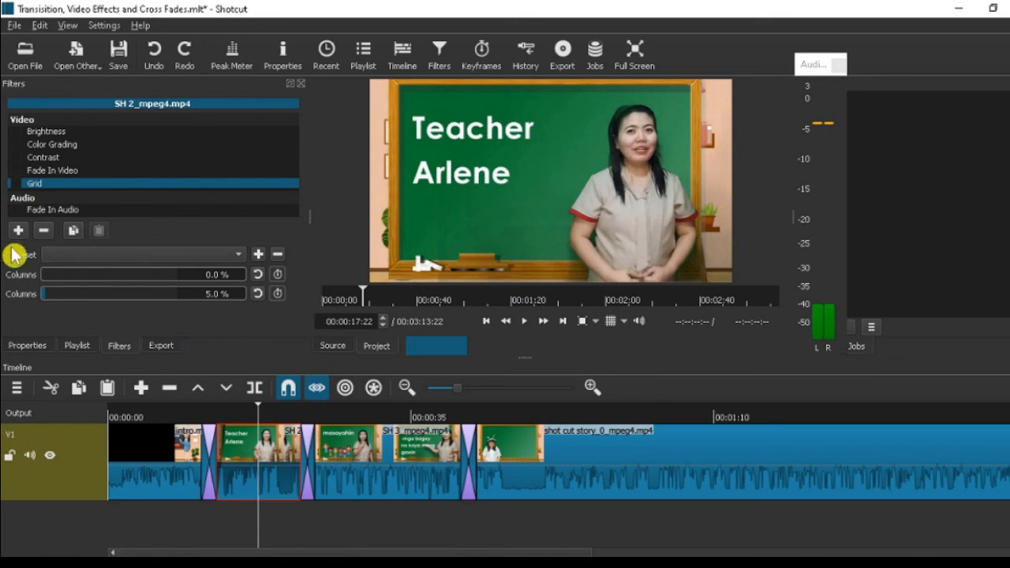
Add the Bass & Treble filter from the Audio category, below Fade In Audio
{"action": "left_click", "coordinate": [17, 229]}
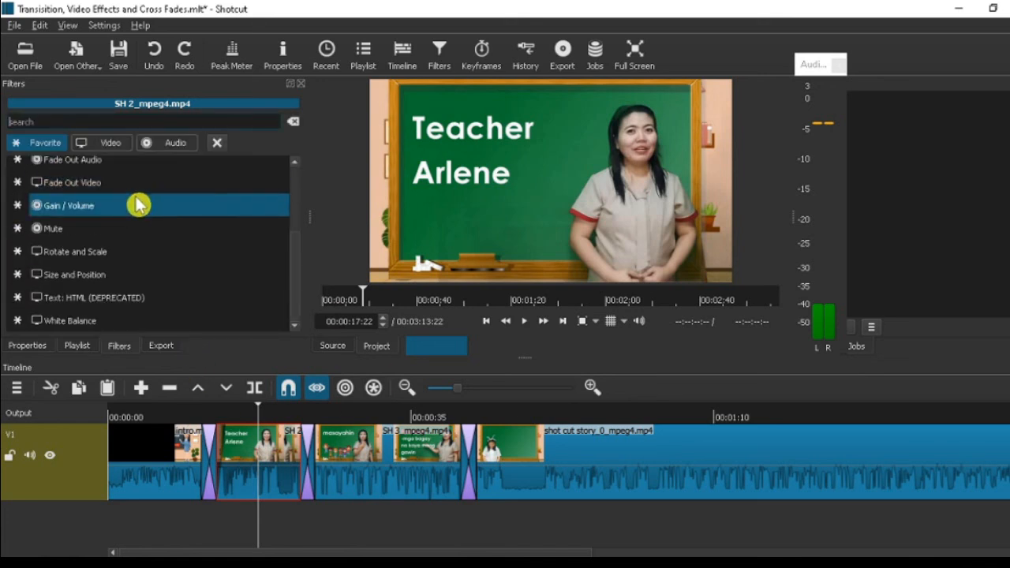
{"action": "left_click", "coordinate": [167, 143]}
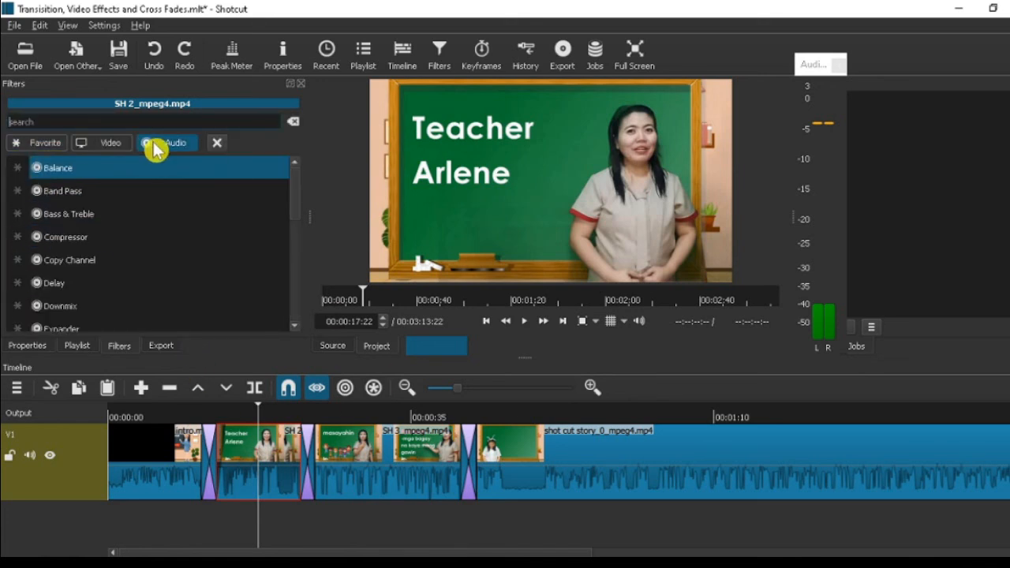
{"action": "mouse_move", "coordinate": [167, 143]}
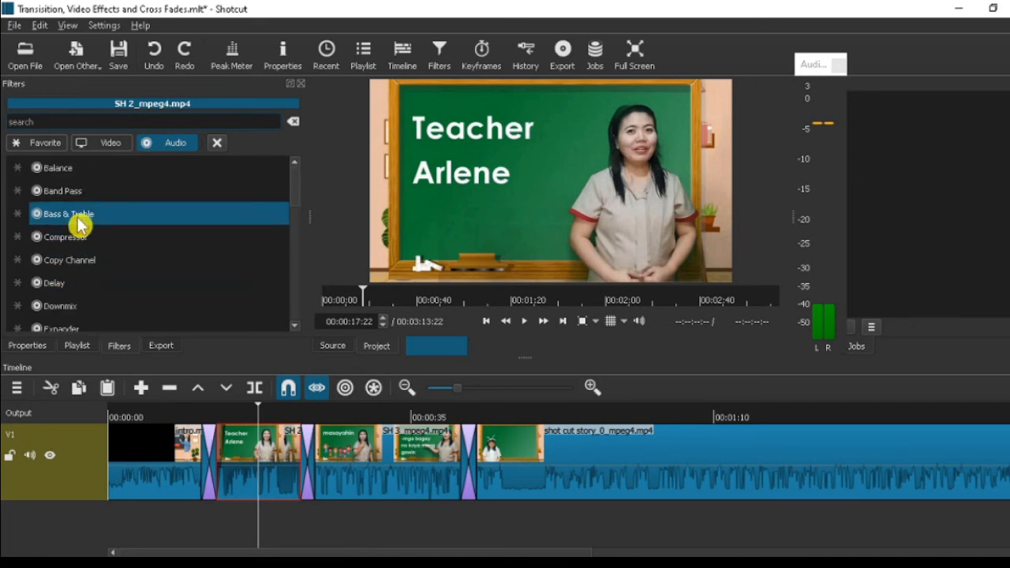
{"action": "double_click", "coordinate": [65, 213]}
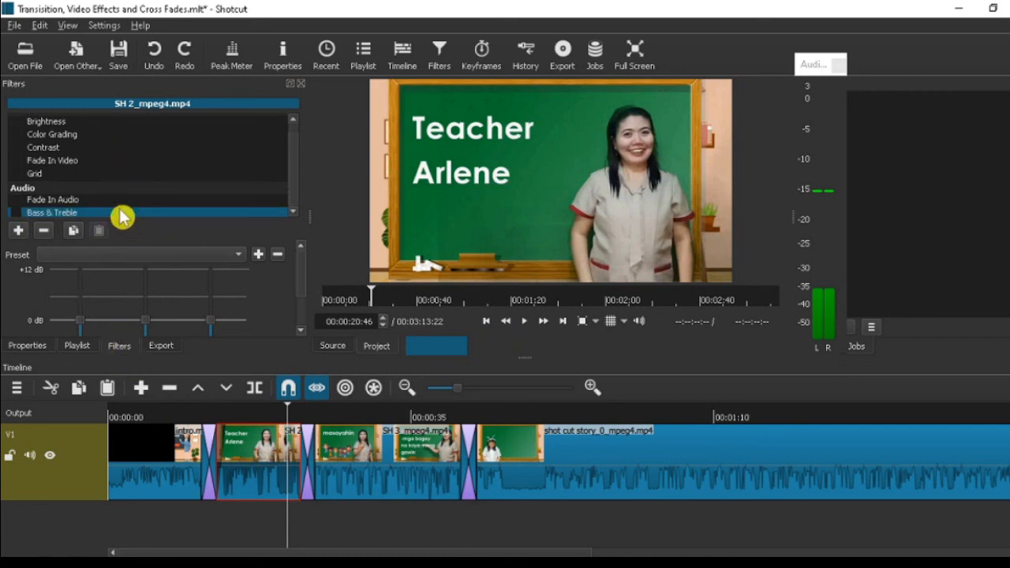
{"action": "left_click", "coordinate": [46, 130]}
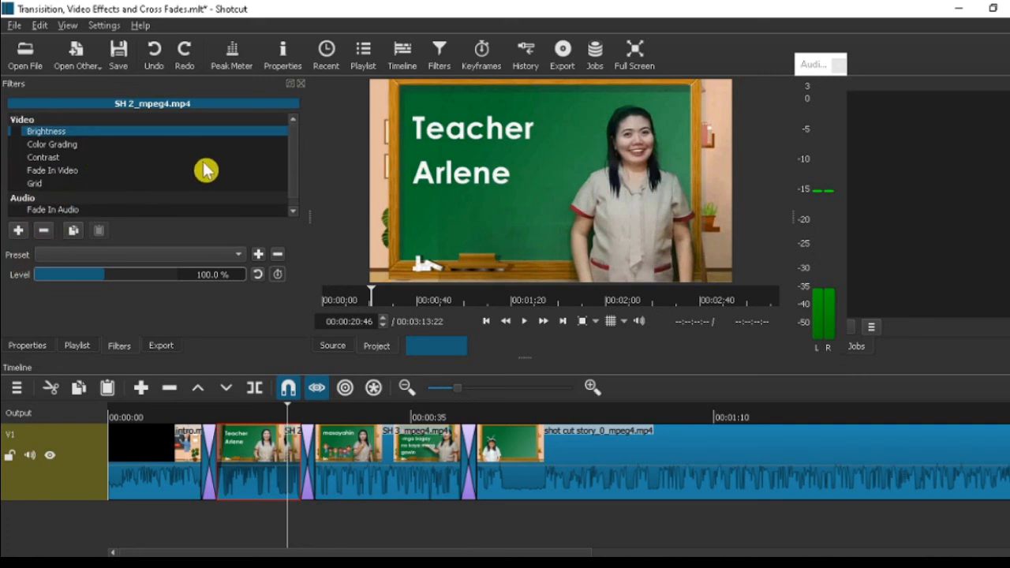
{"action": "mouse_move", "coordinate": [82, 258]}
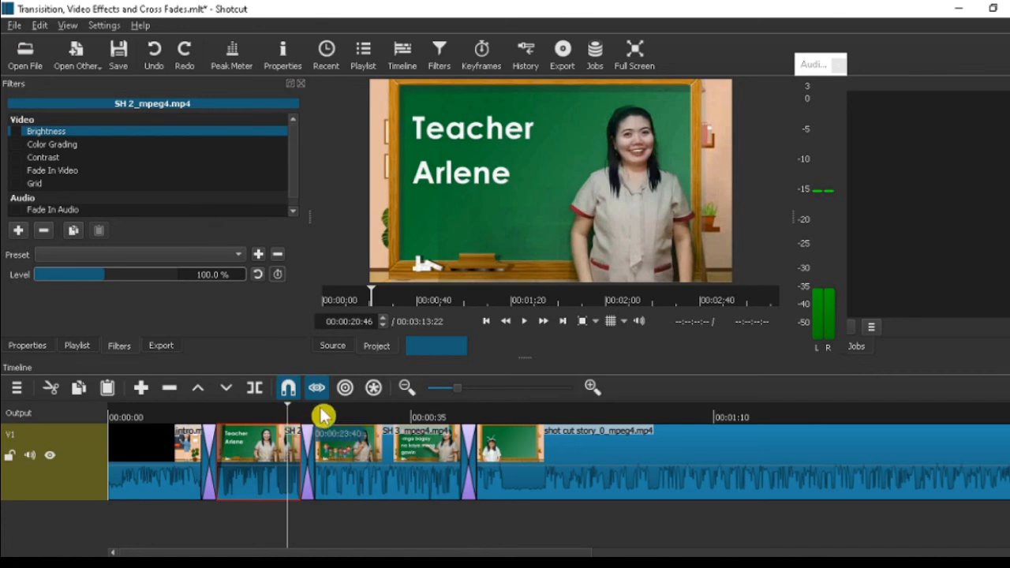
Slide the intro clip to overlap its neighbours into crossfades, then rewind and play the timeline
{"action": "left_click", "coordinate": [524, 320]}
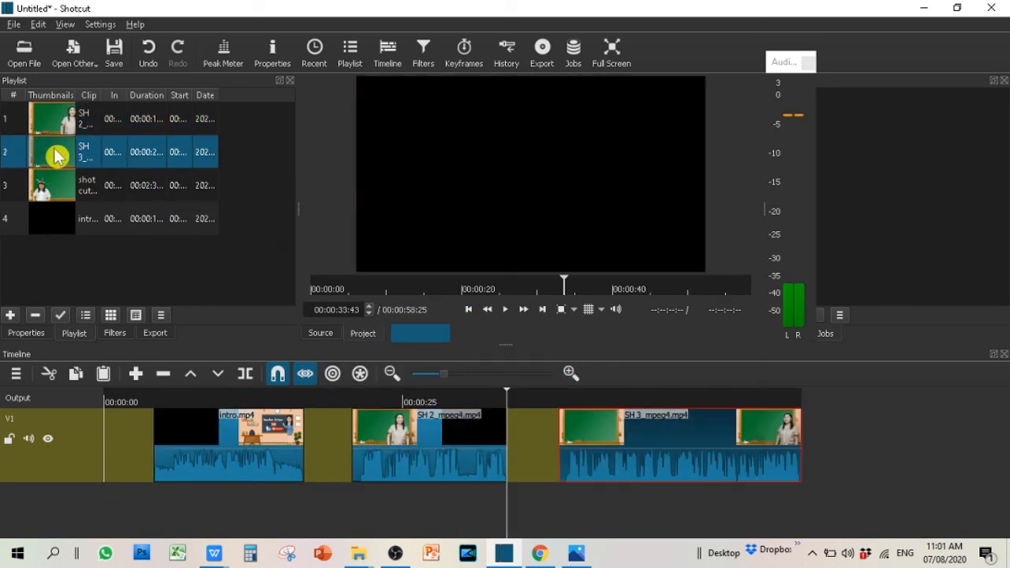
{"action": "mouse_move", "coordinate": [59, 158]}
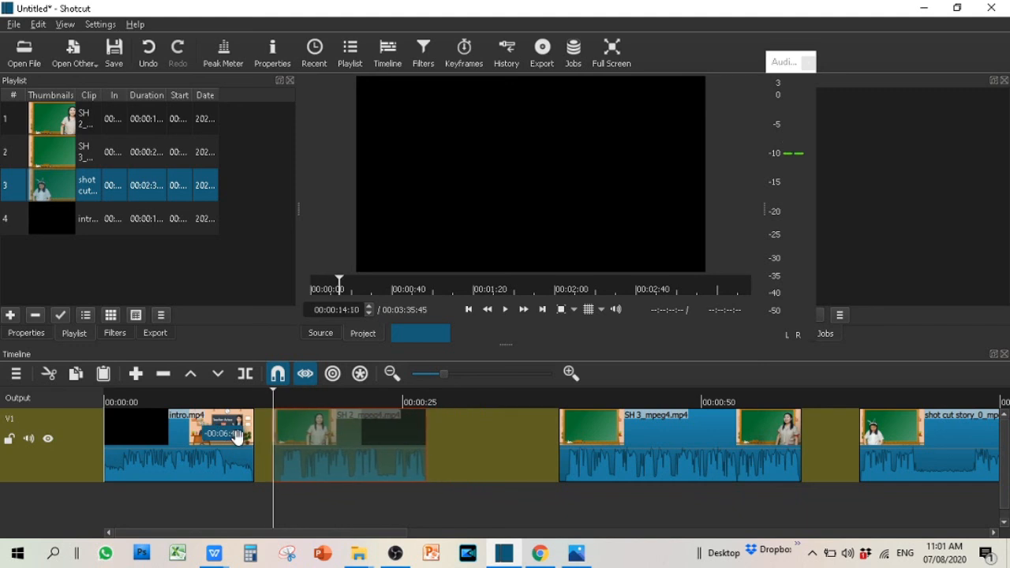
{"action": "left_click", "coordinate": [243, 401]}
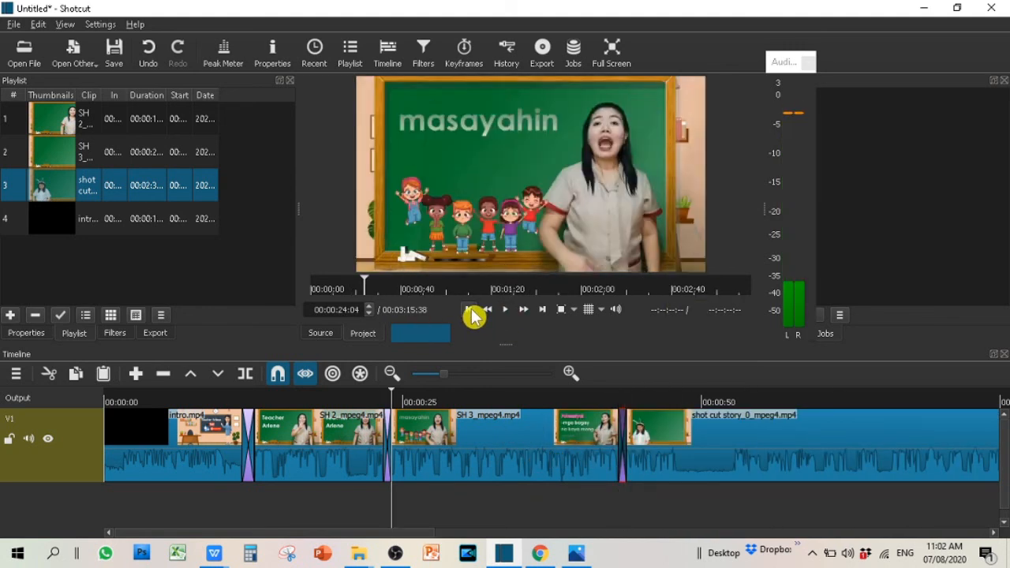
{"action": "left_click", "coordinate": [469, 308]}
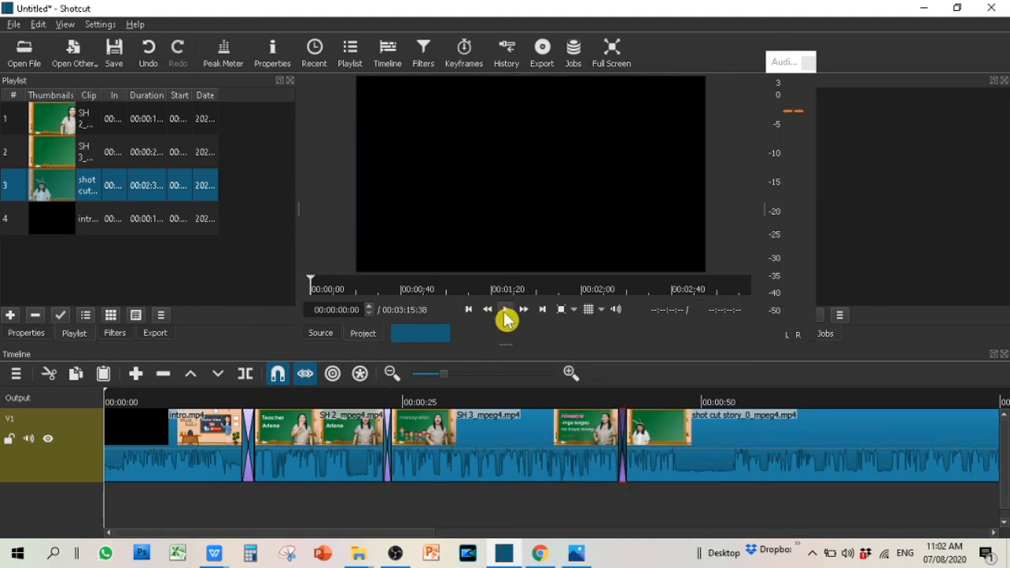
{"action": "left_click", "coordinate": [505, 309]}
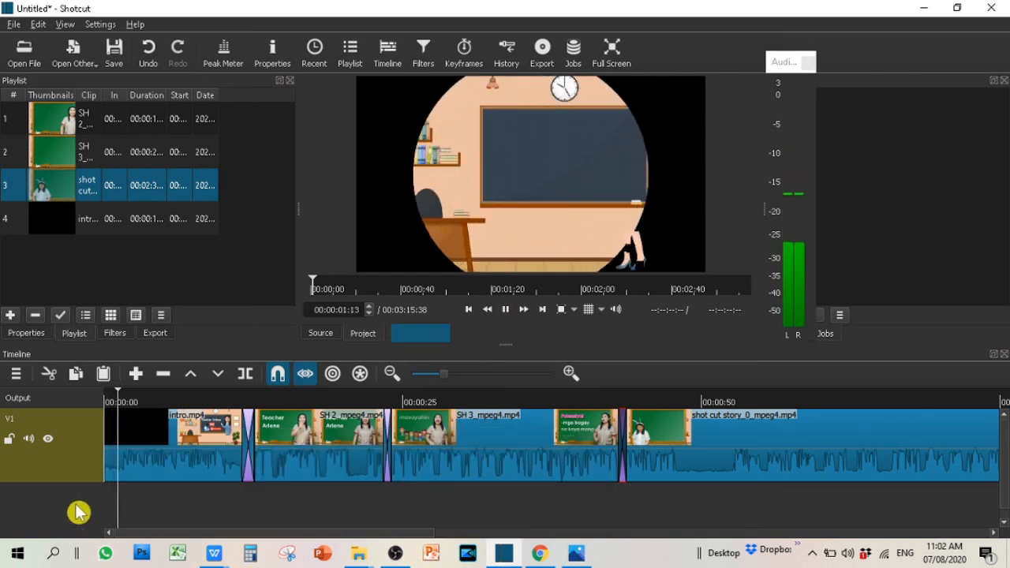